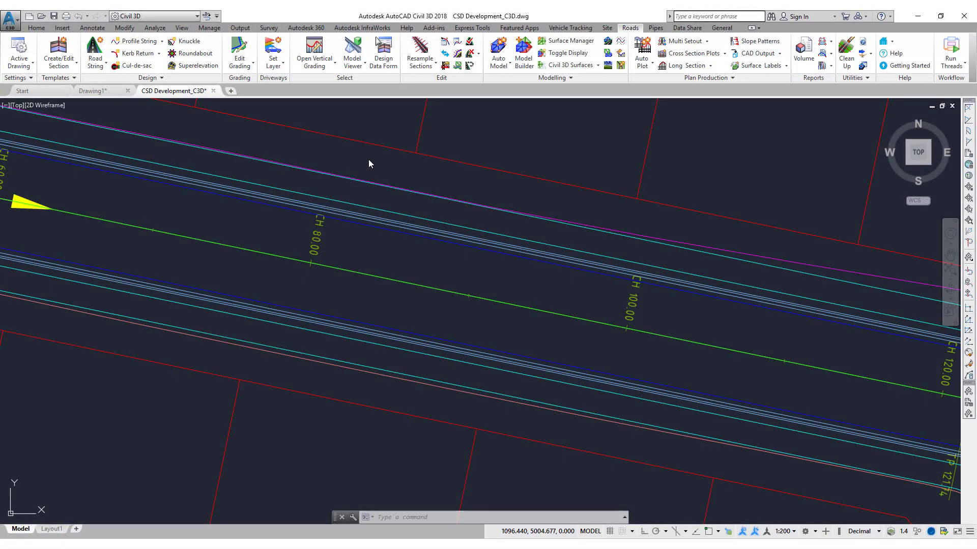
mouse_move(540, 264)
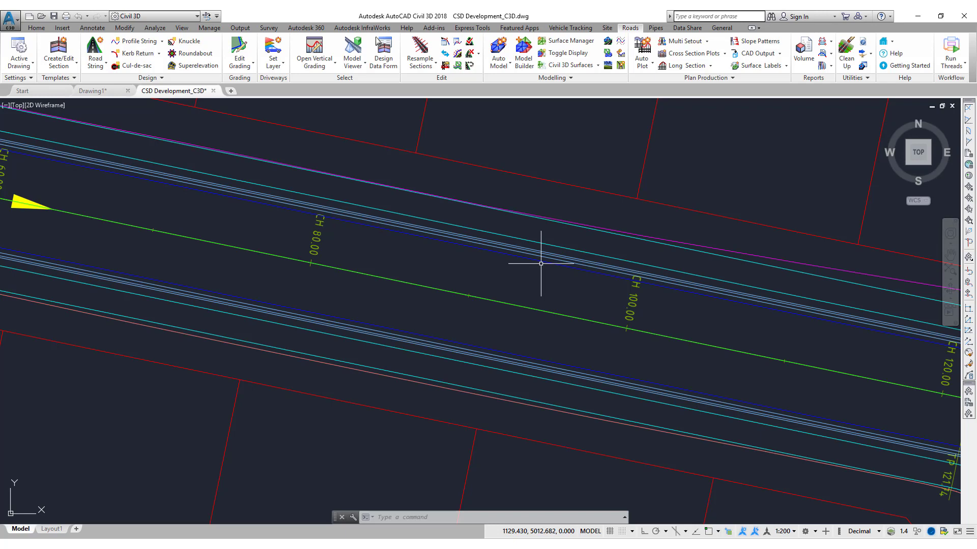
mouse_move(545, 260)
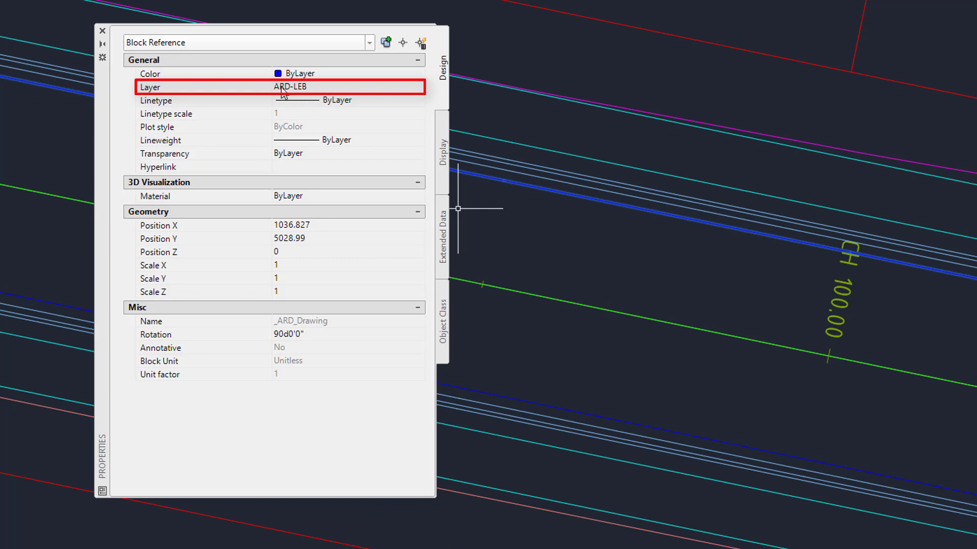
mouse_move(296, 94)
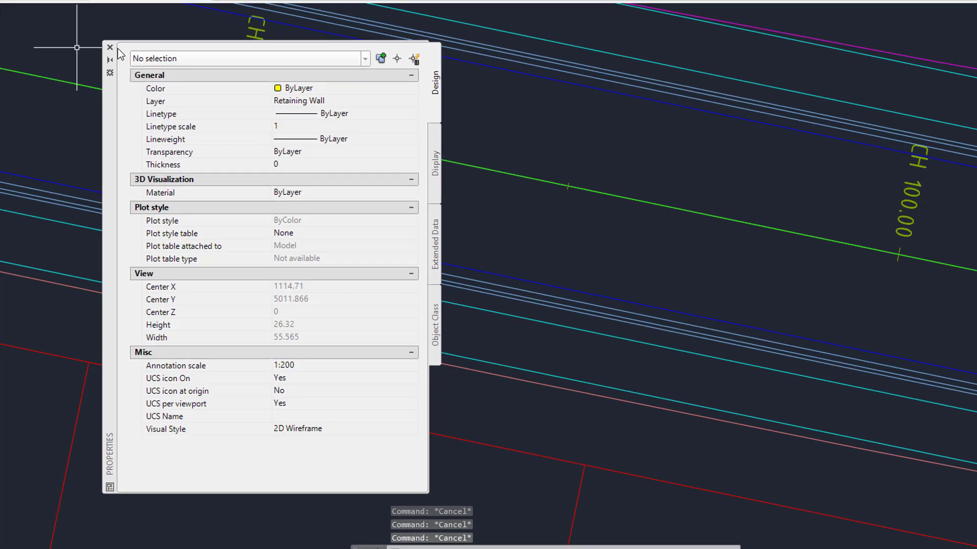
Reach the Road Layer Colours list via Roads Settings > CSD Layer List after closing Properties.
left_click(110, 48)
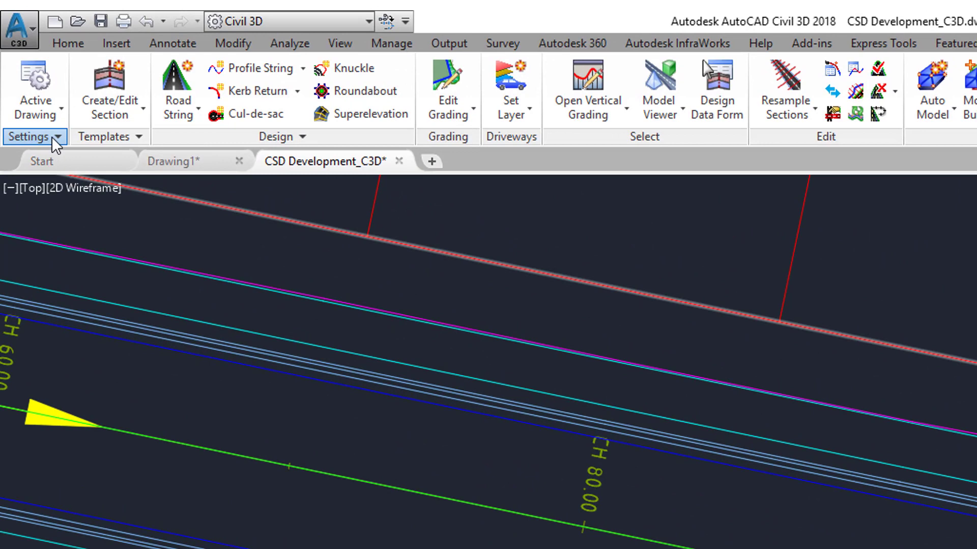
left_click(29, 137)
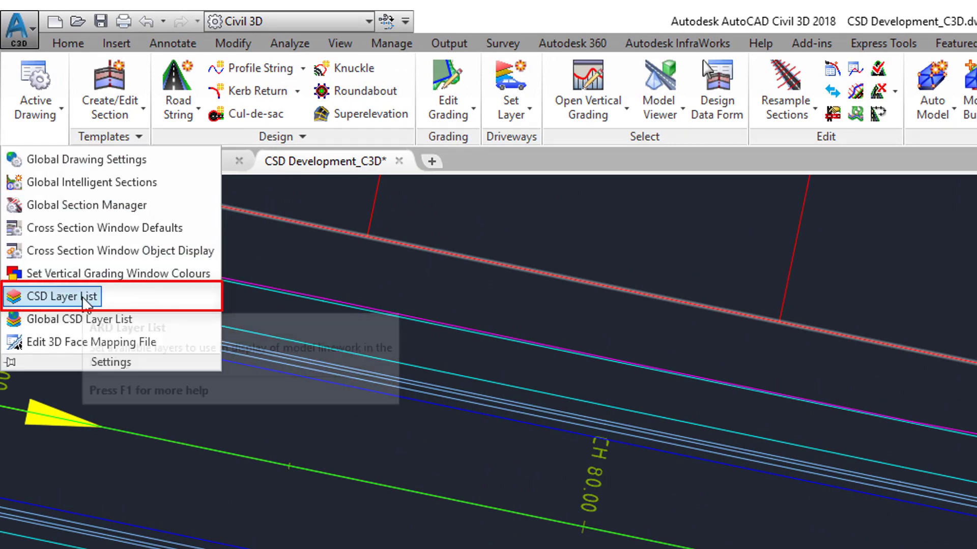
left_click(60, 296)
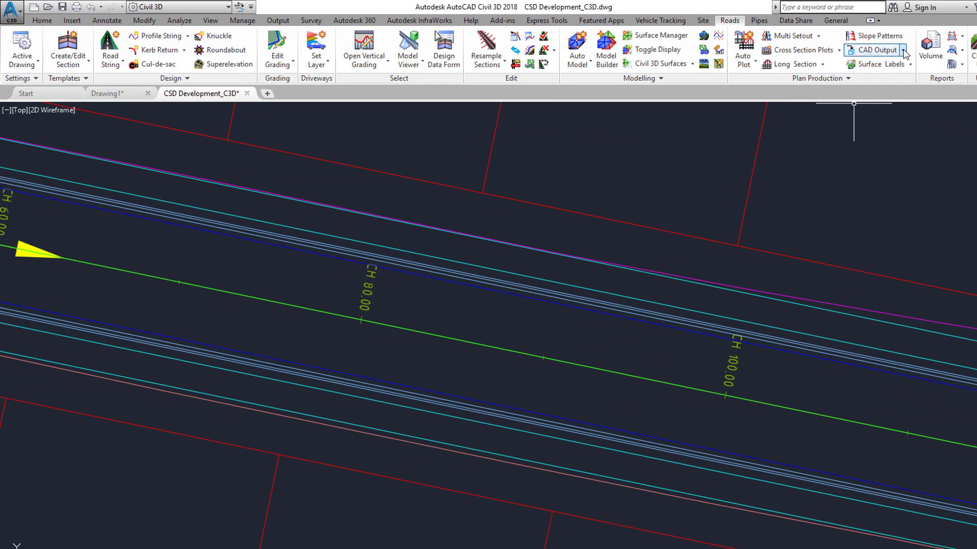
left_click(875, 50)
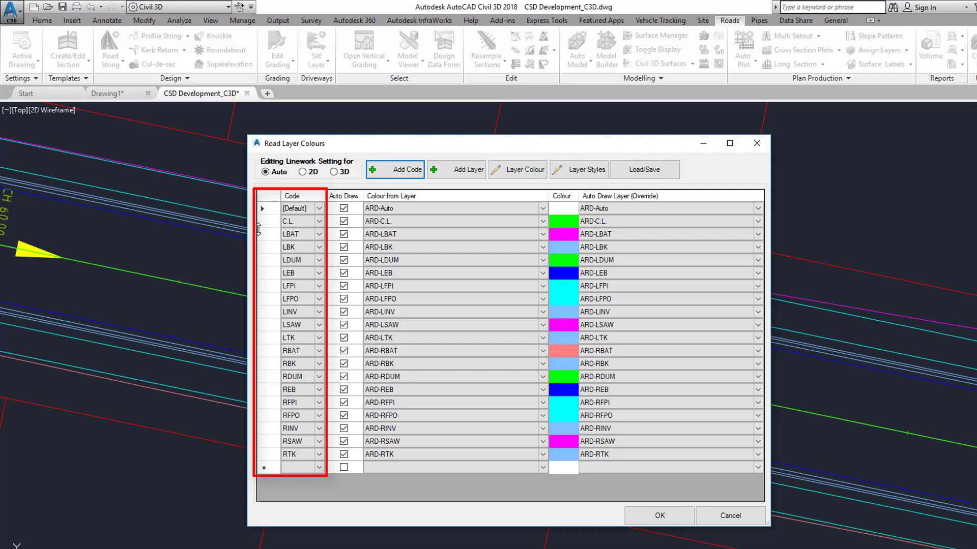
mouse_move(269, 225)
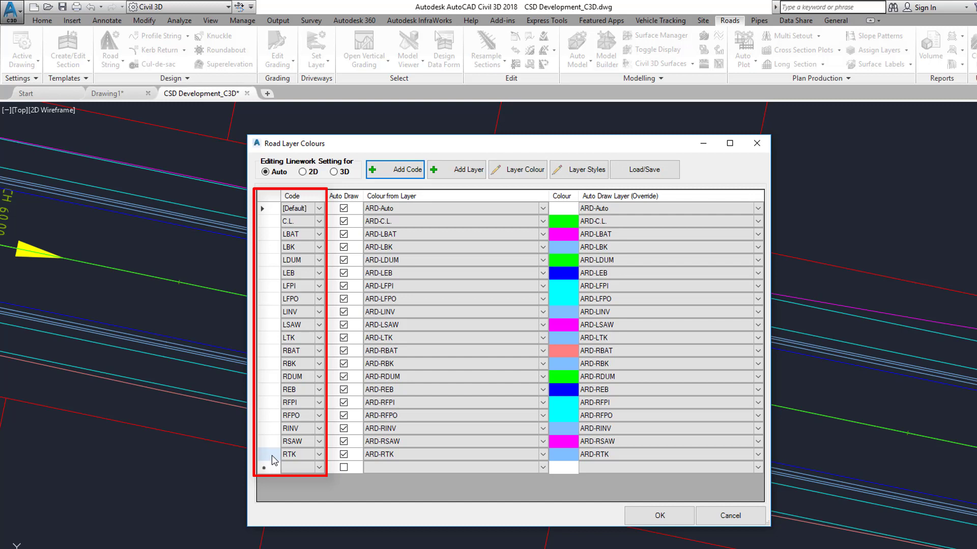
Turn Auto Draw off for LBK, LEB, LTK, RBK and REB and recentre the dialog.
left_click(343, 220)
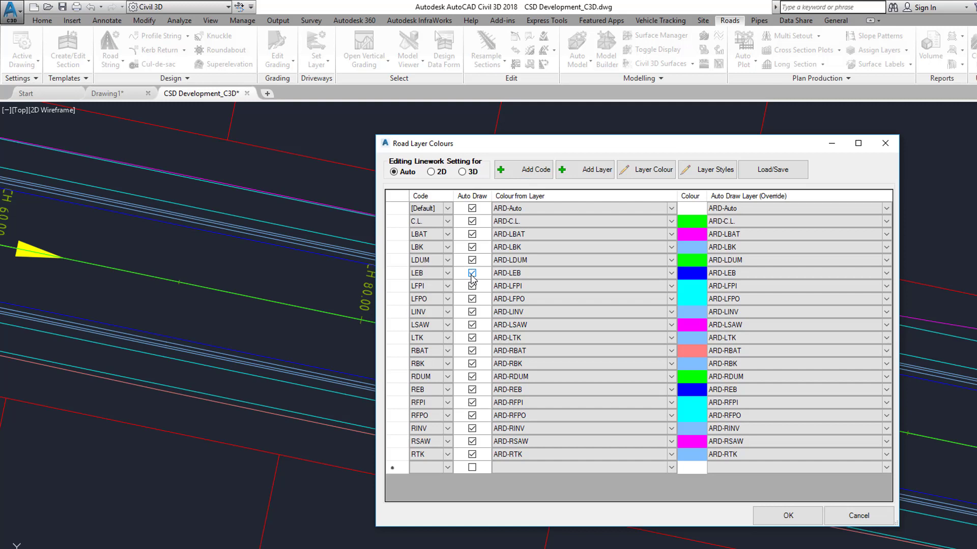
left_click(471, 273)
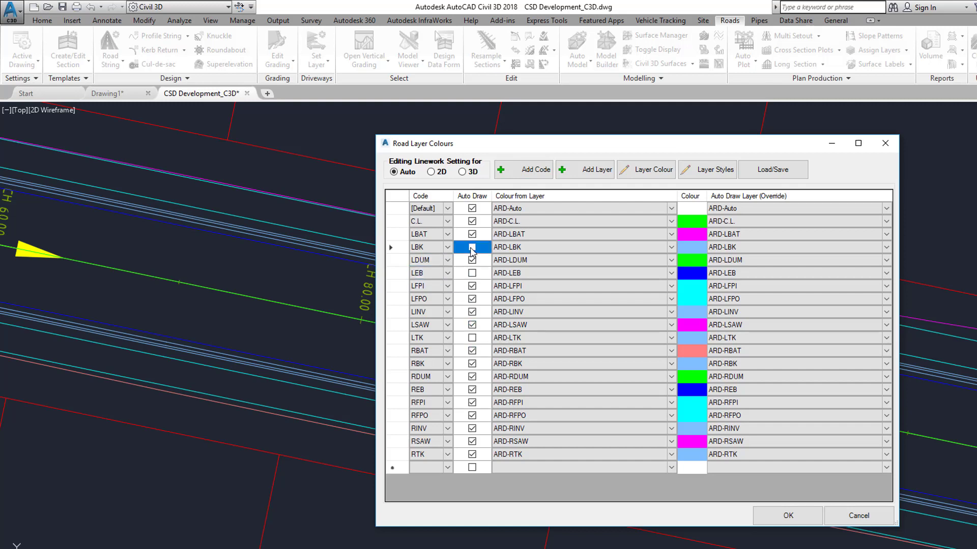
left_click(471, 453)
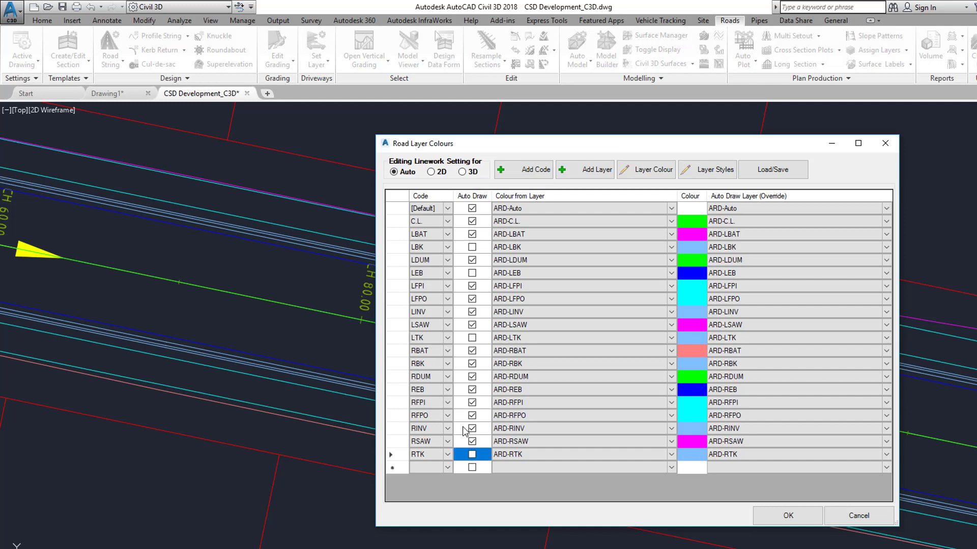
left_click(472, 363)
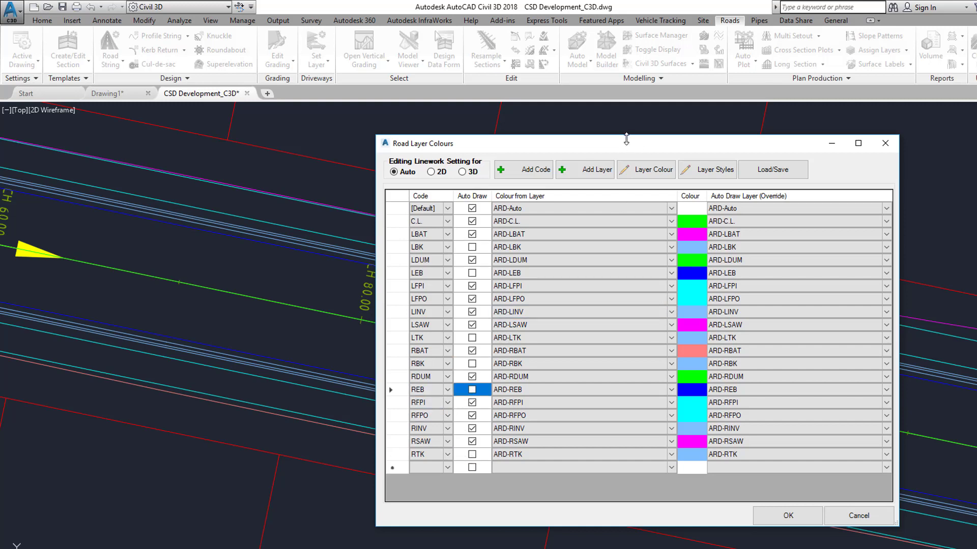
left_click_drag(626, 143, 545, 144)
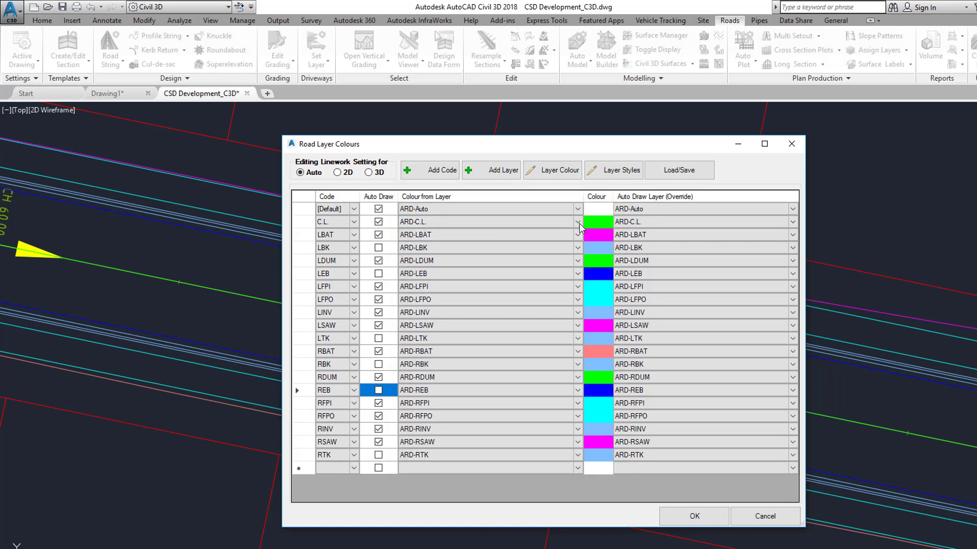
left_click(576, 222)
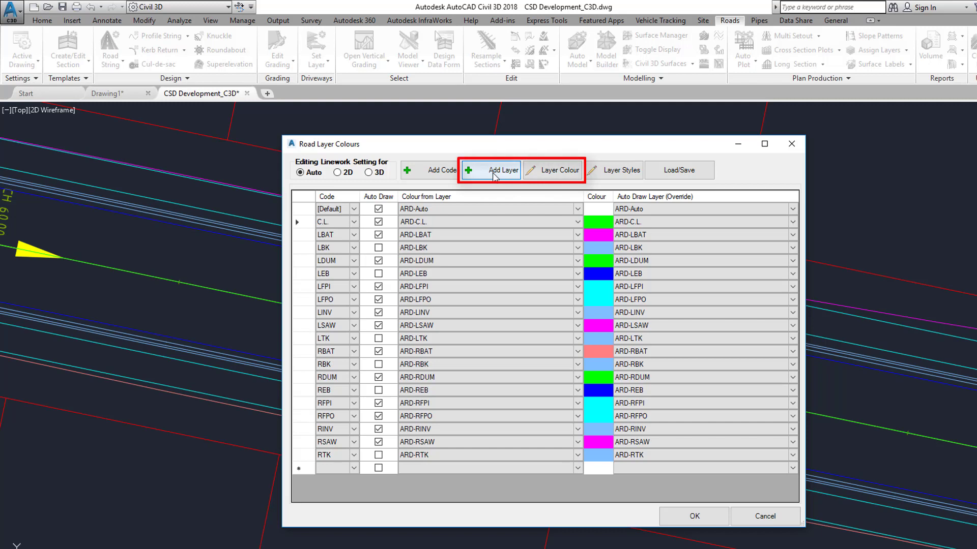
left_click(497, 170)
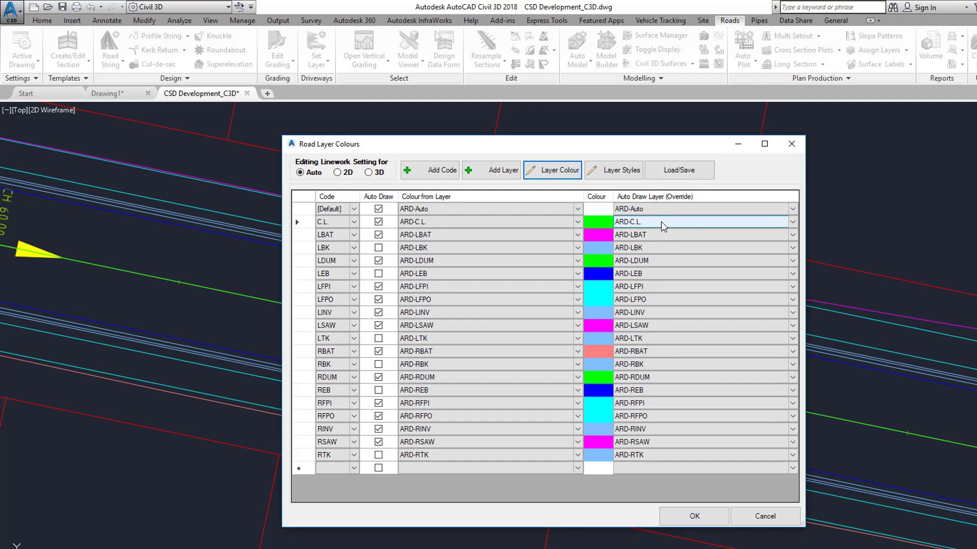
left_click(487, 222)
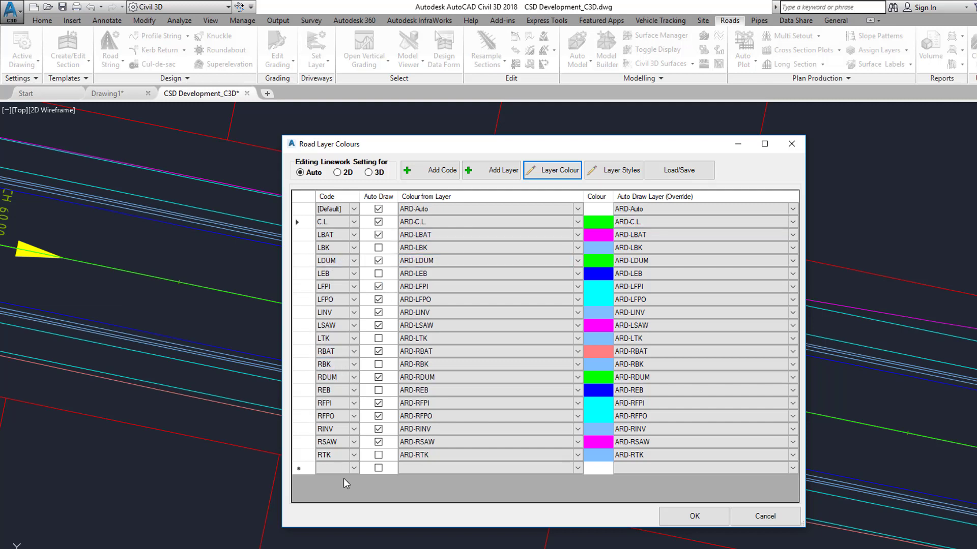
left_click(332, 468)
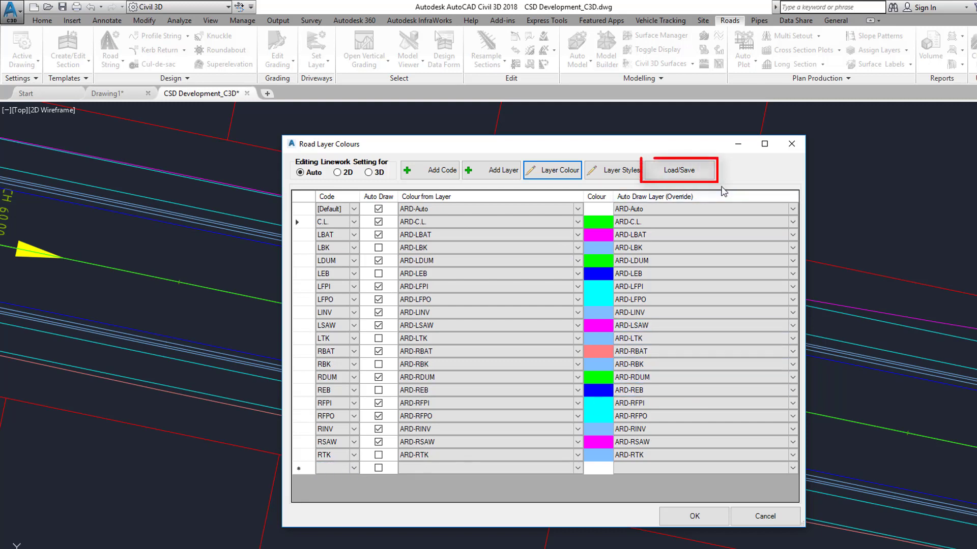
Load CSD-RoadLayers-.Disp from common-10, accepting the overwrite warning.
left_click(677, 170)
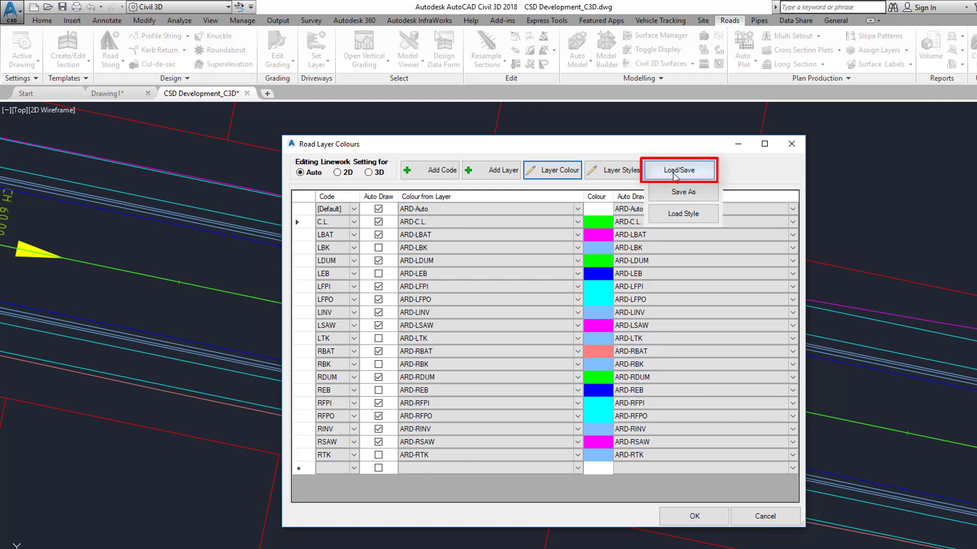
mouse_move(683, 214)
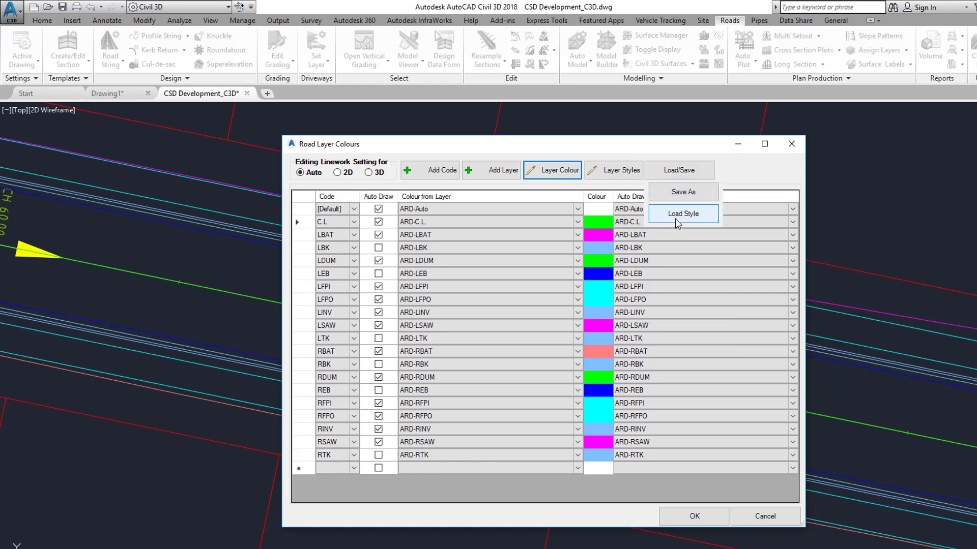
left_click(682, 192)
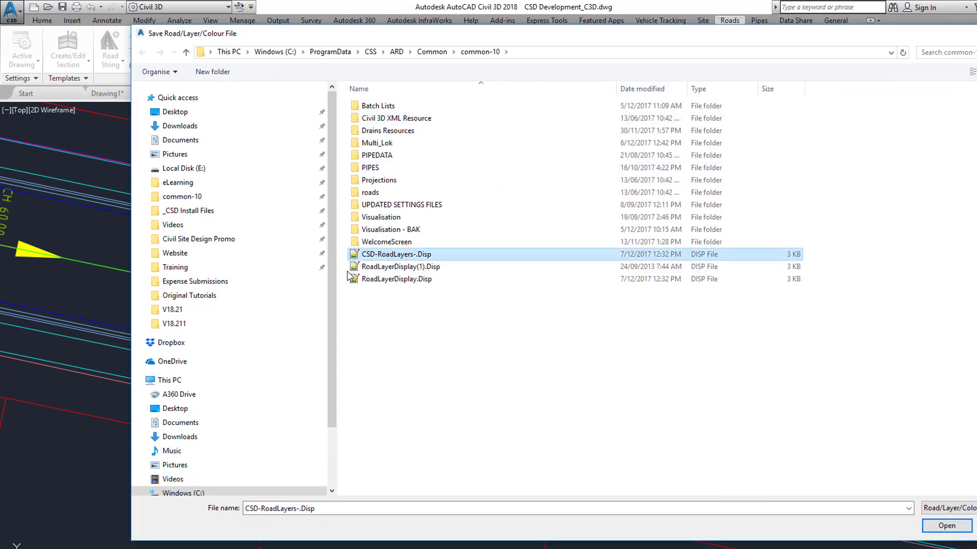
mouse_move(388, 279)
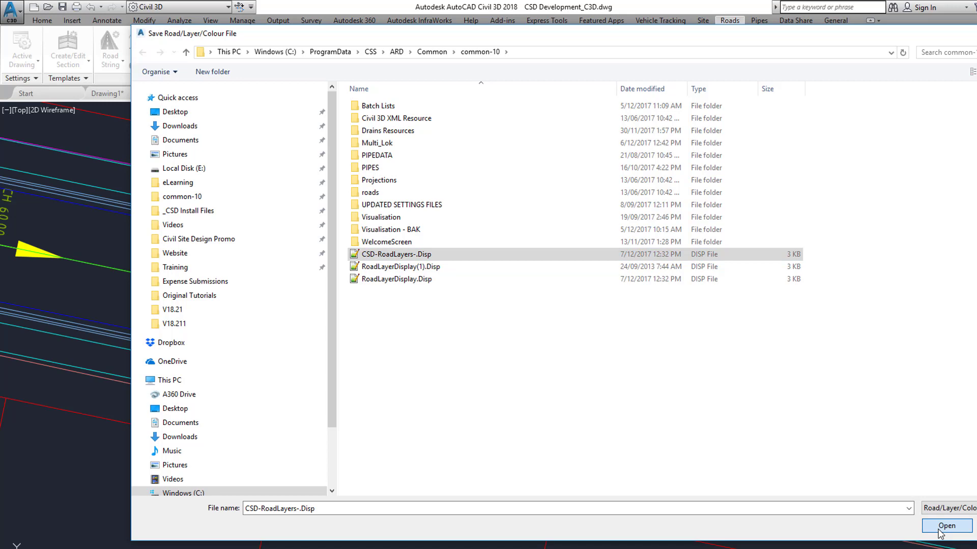
left_click(945, 526)
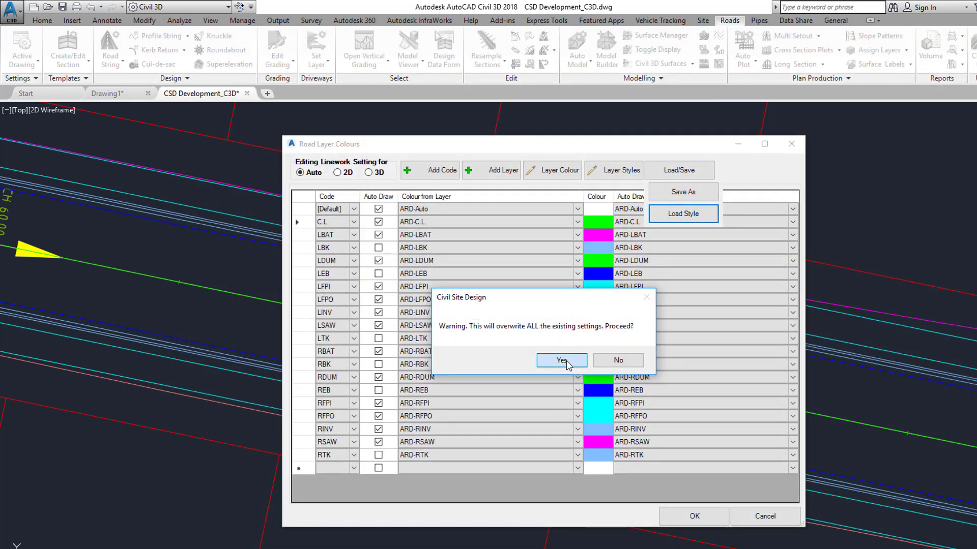
left_click(559, 360)
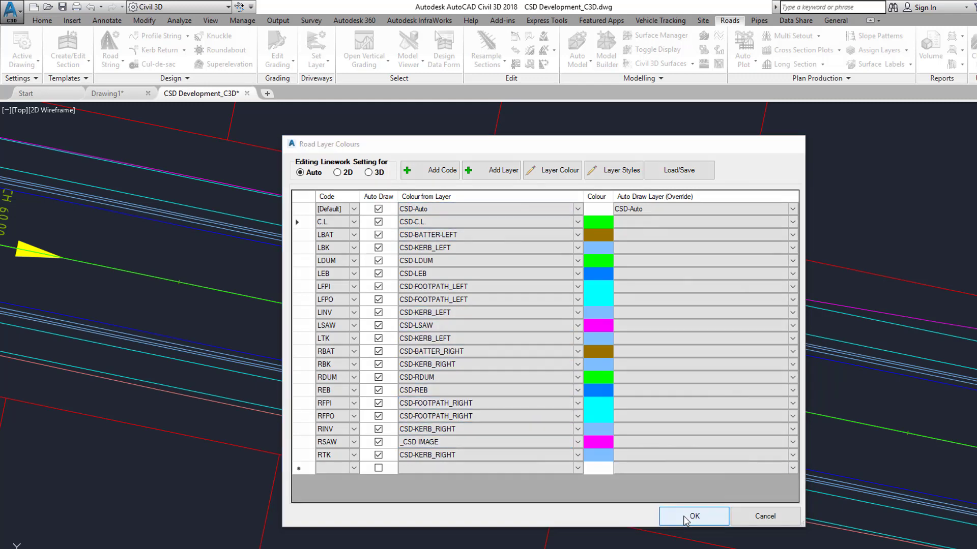
Turn Auto Draw off for LBK, LEB, LTK, RBK, REB and RTK and accept with OK.
left_click(693, 517)
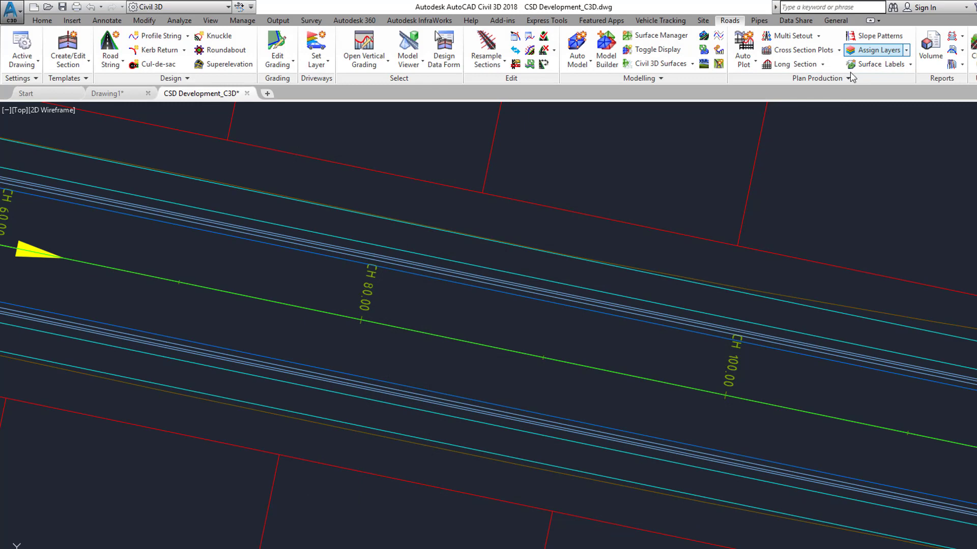
left_click(875, 50)
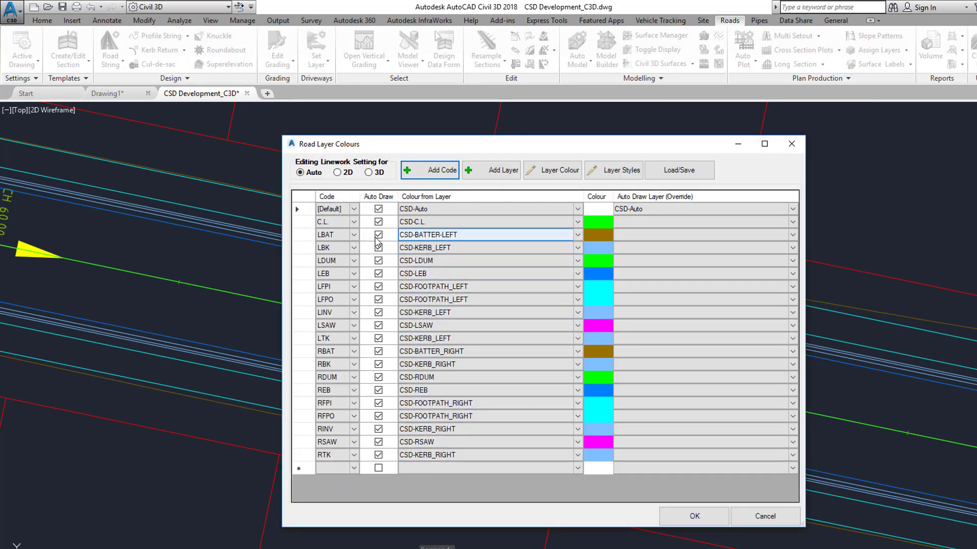
left_click(489, 287)
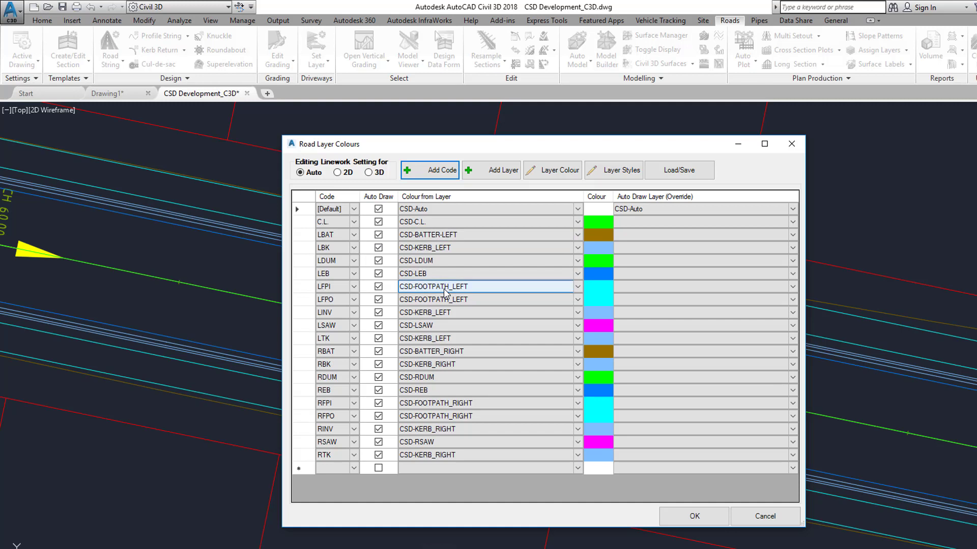
left_click(486, 299)
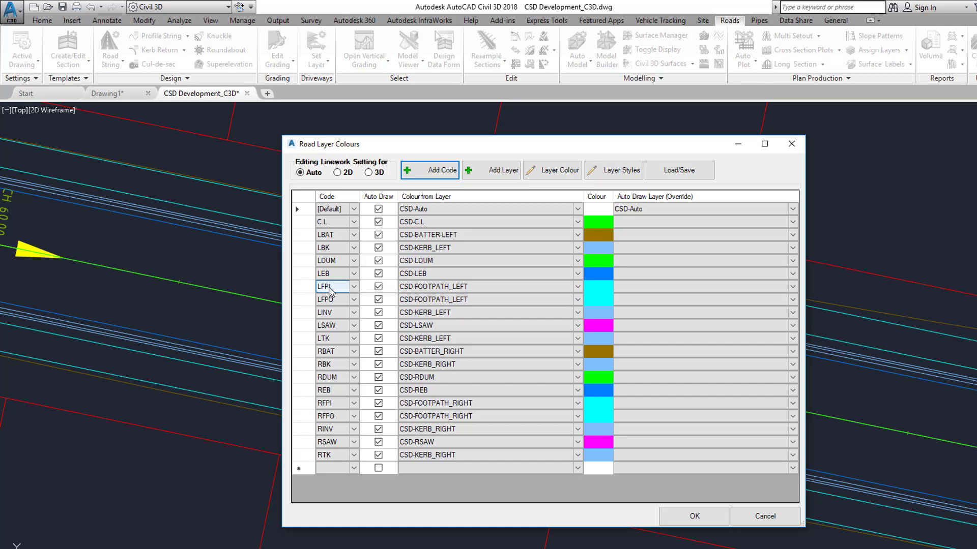
left_click(485, 299)
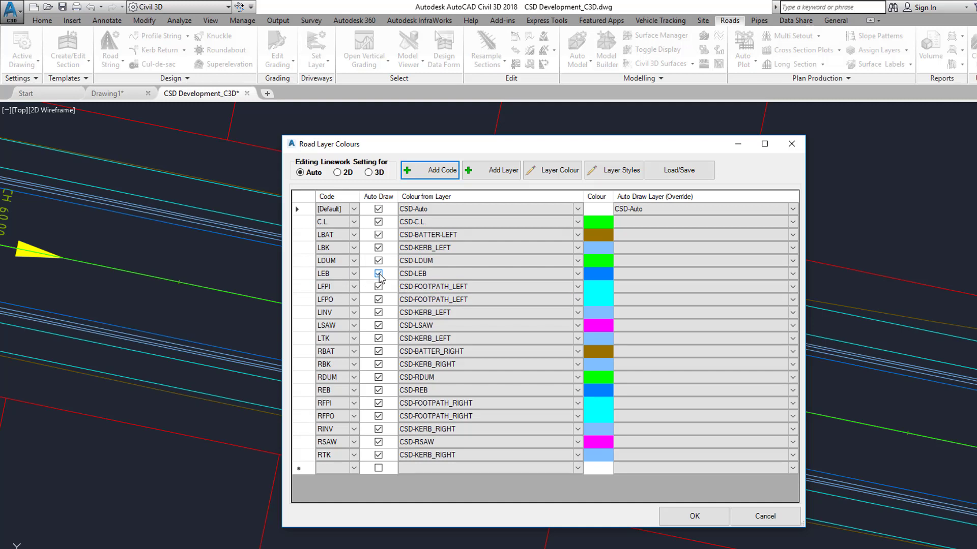
left_click(378, 273)
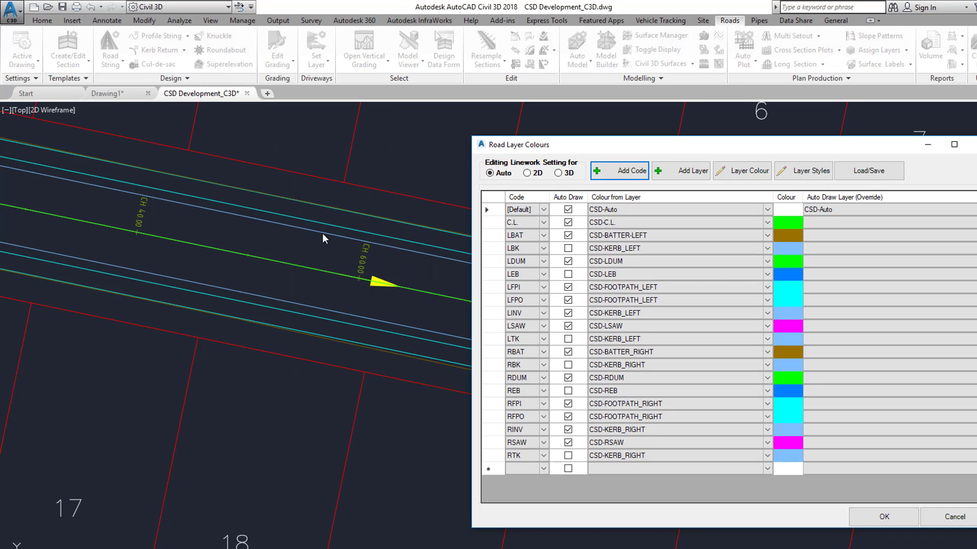
mouse_move(329, 212)
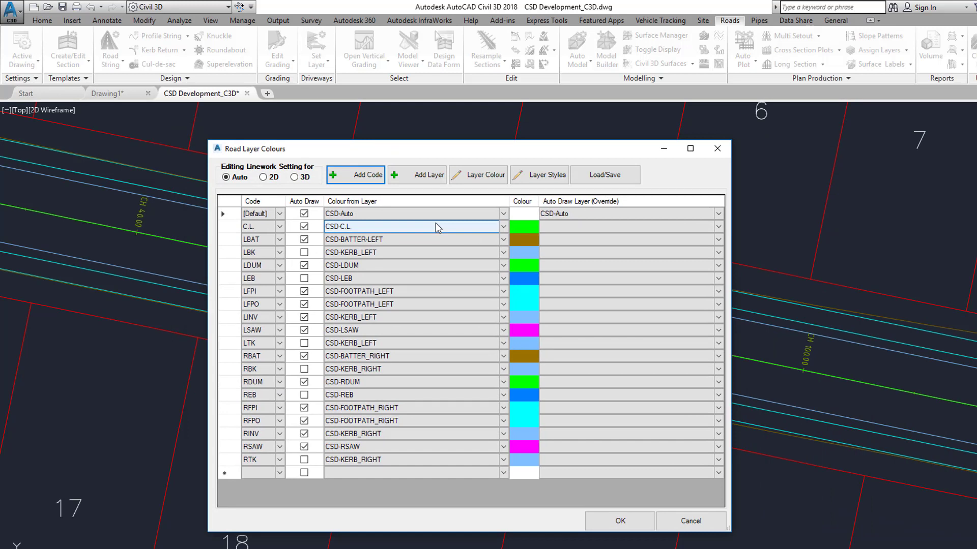
left_click(411, 213)
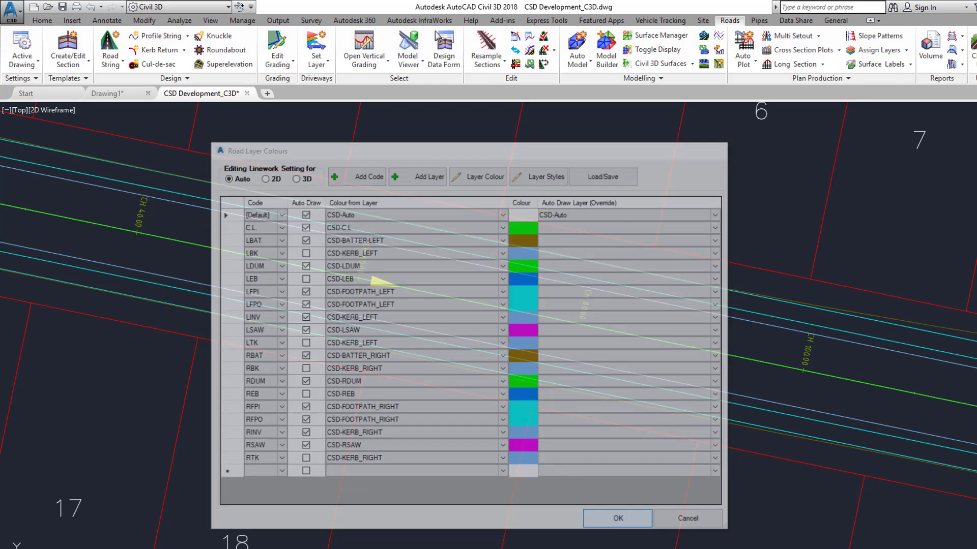
left_click(615, 518)
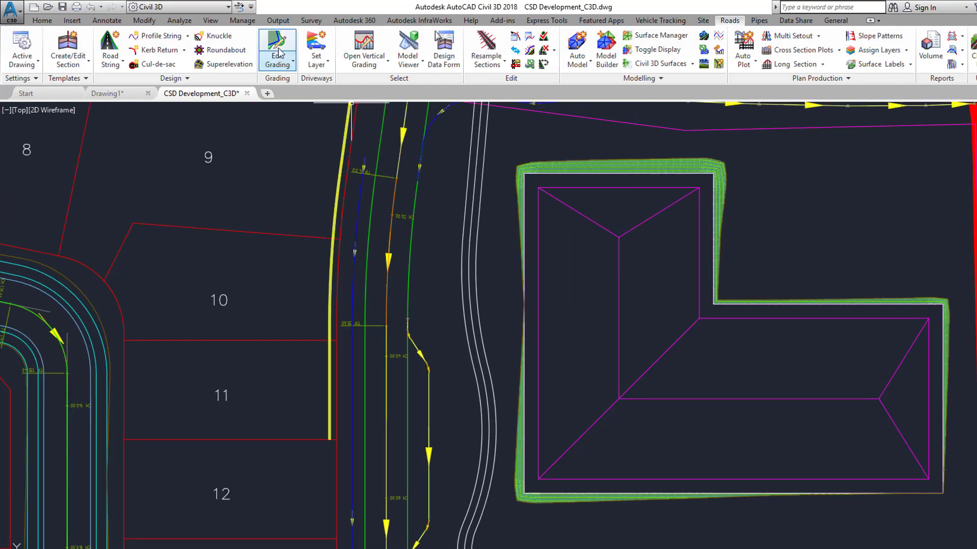
left_click(277, 49)
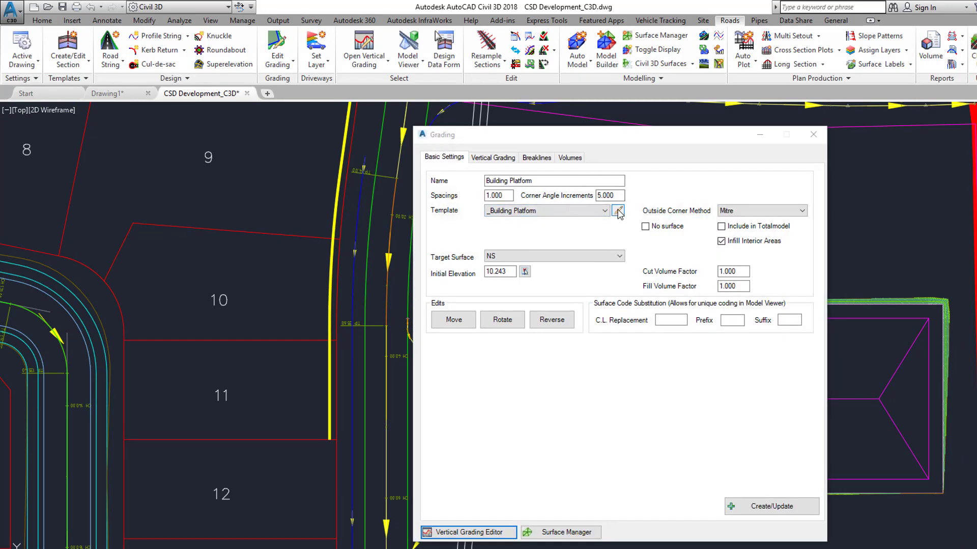
left_click(618, 211)
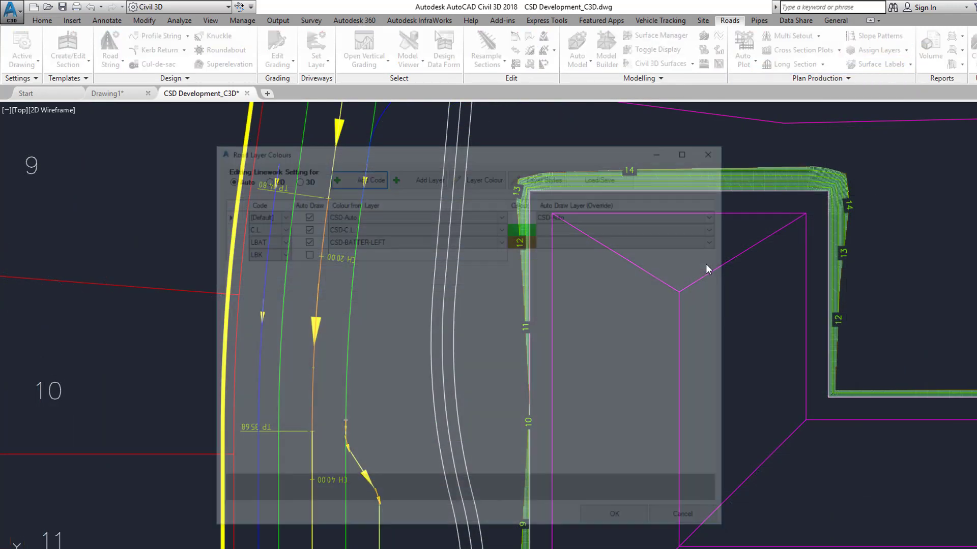
Add a new code LBP and enable Auto Draw on its row.
left_click(356, 174)
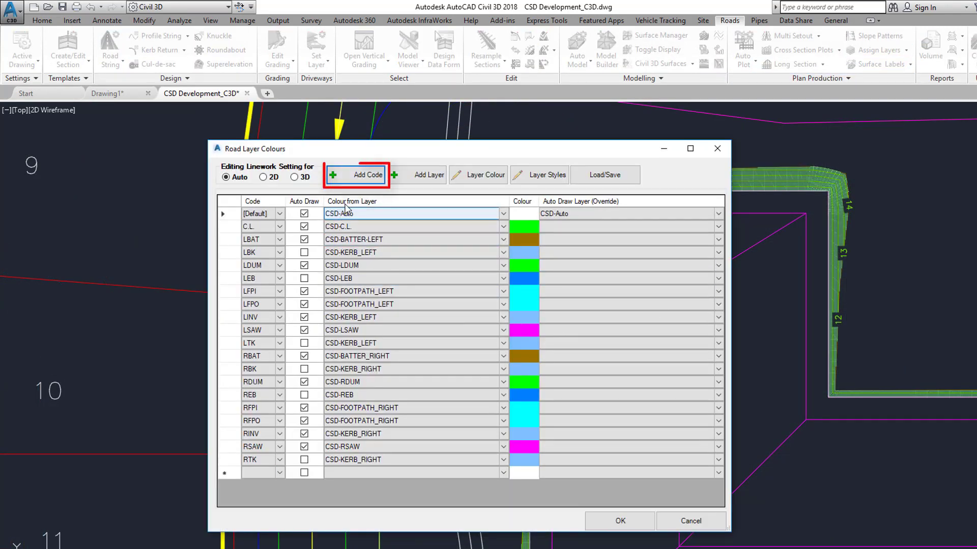
left_click(356, 174)
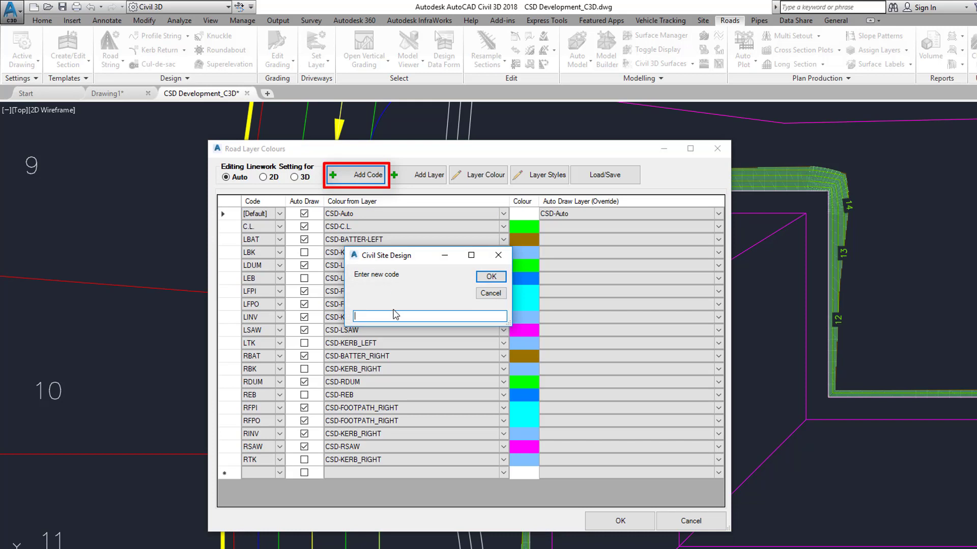
type("LBP")
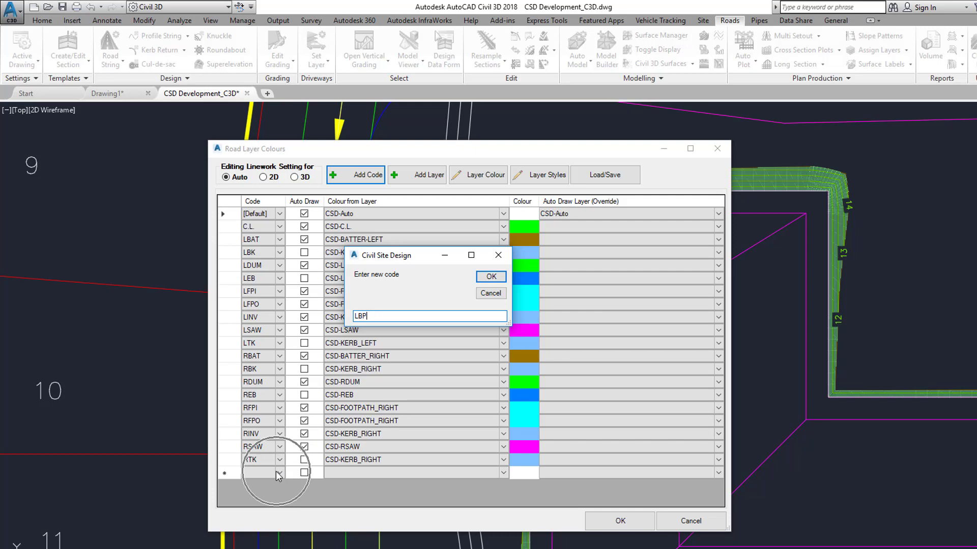
left_click(490, 276)
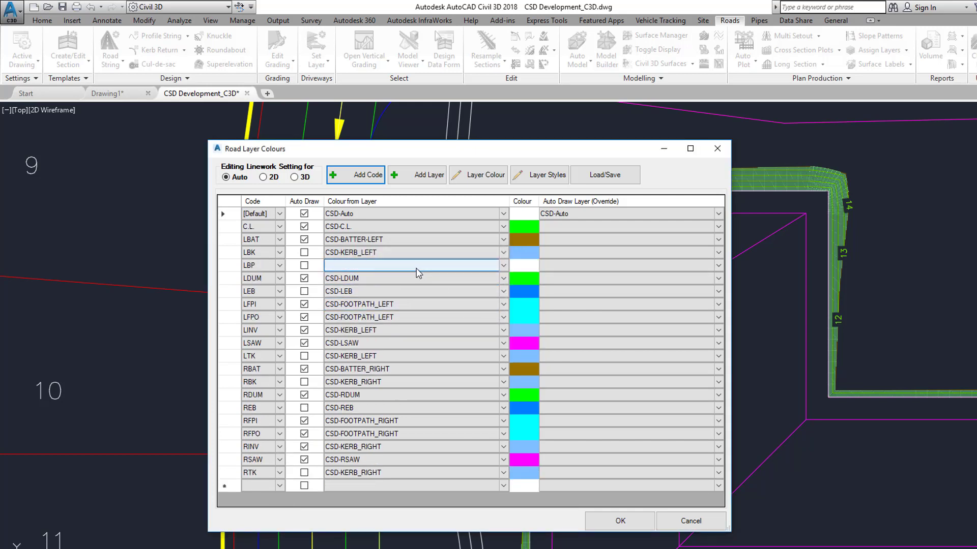
left_click(256, 265)
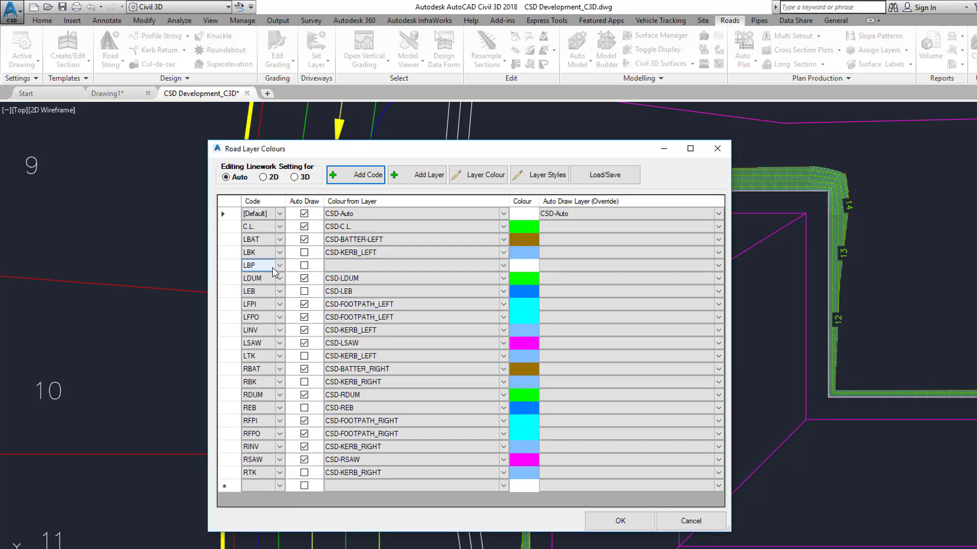
left_click(304, 264)
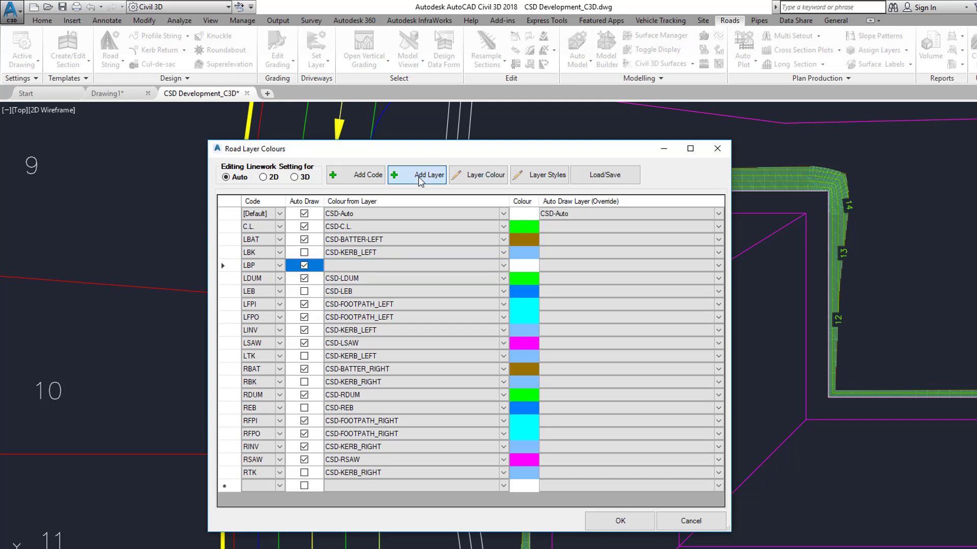
Create layer _CSD-GRADING for LBP and set its layer colour to red.
left_click(426, 174)
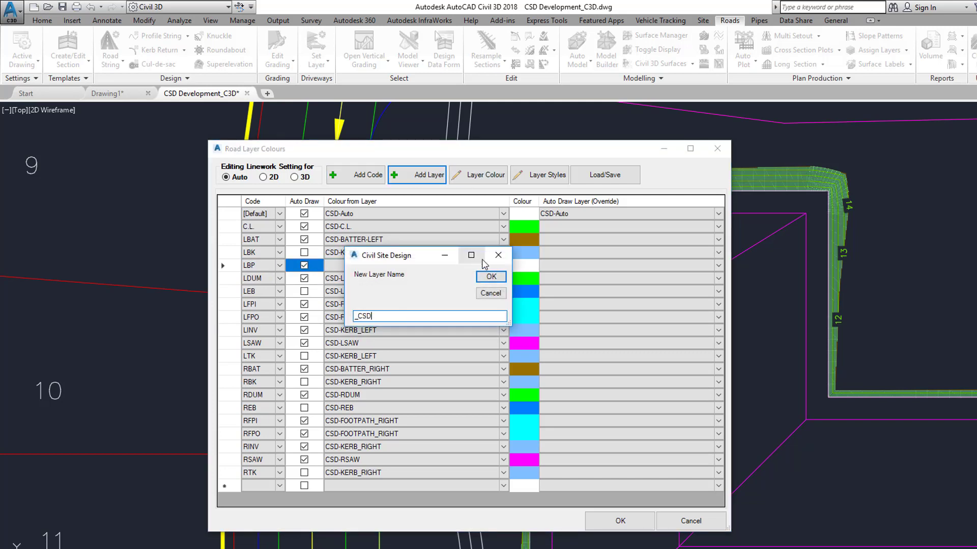
type("-GRAD")
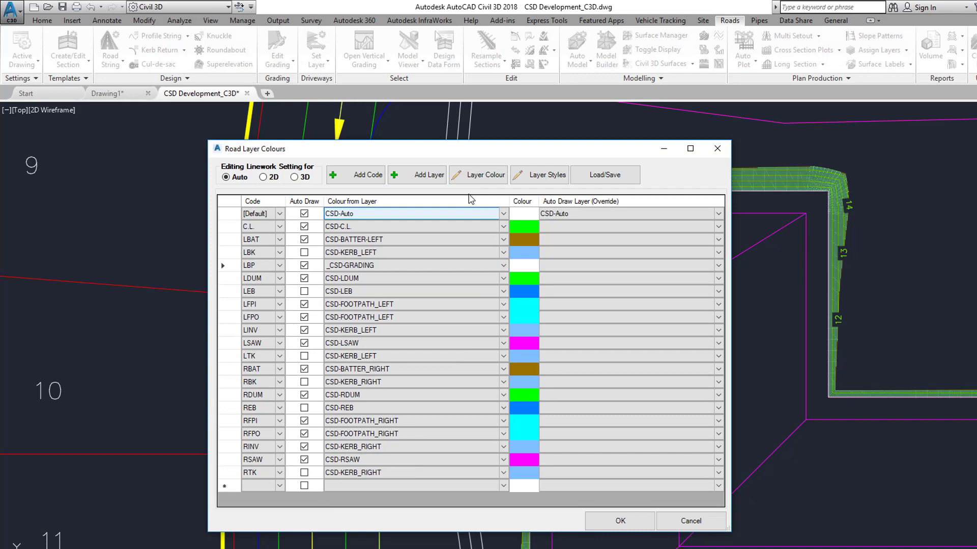
left_click(484, 175)
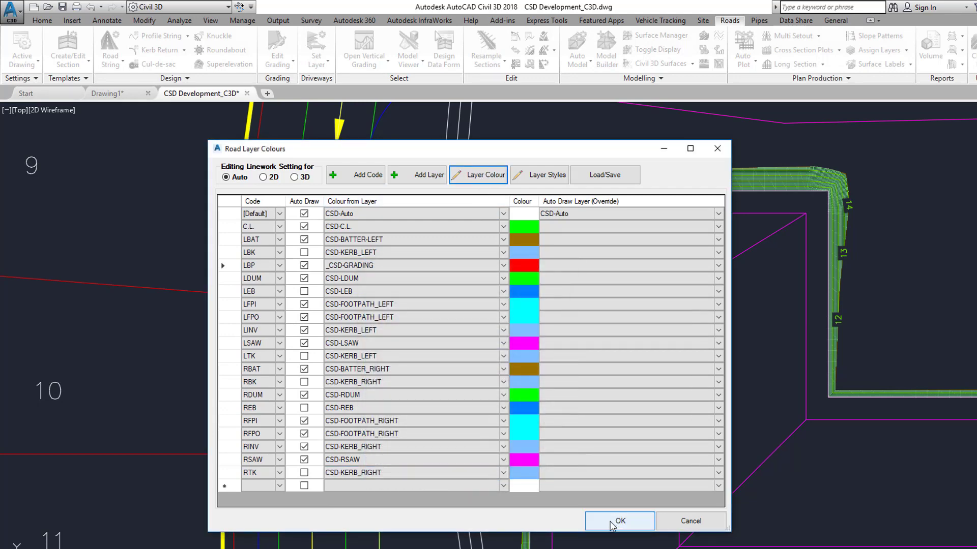
left_click(618, 520)
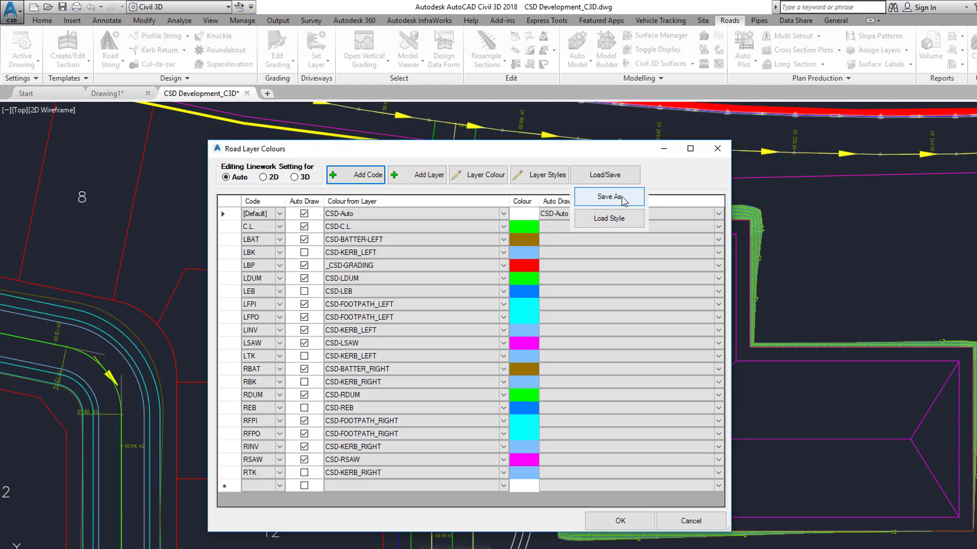
Save the style over CSD-RoadLayers-.Disp in ProgramData\CSS\ARD\Common\common-10.
left_click(608, 196)
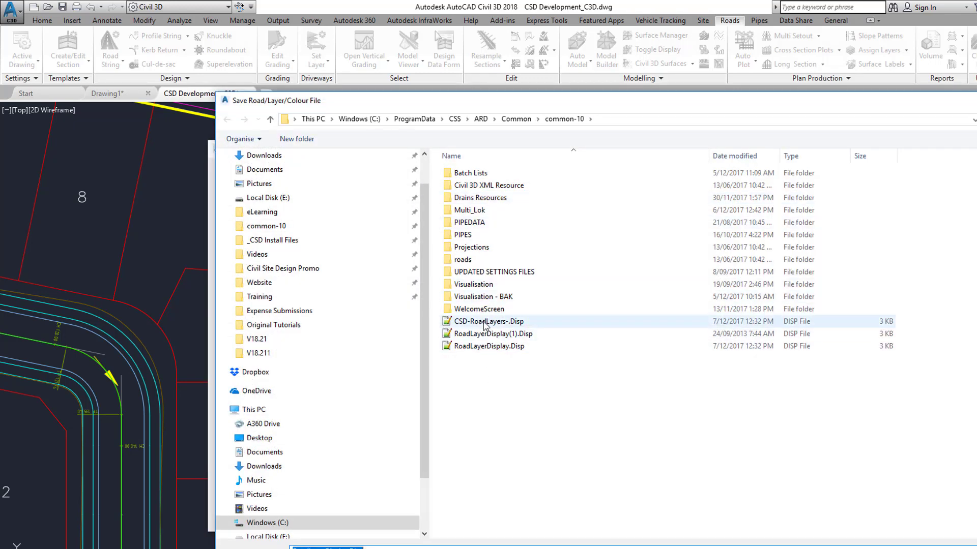
left_click(489, 321)
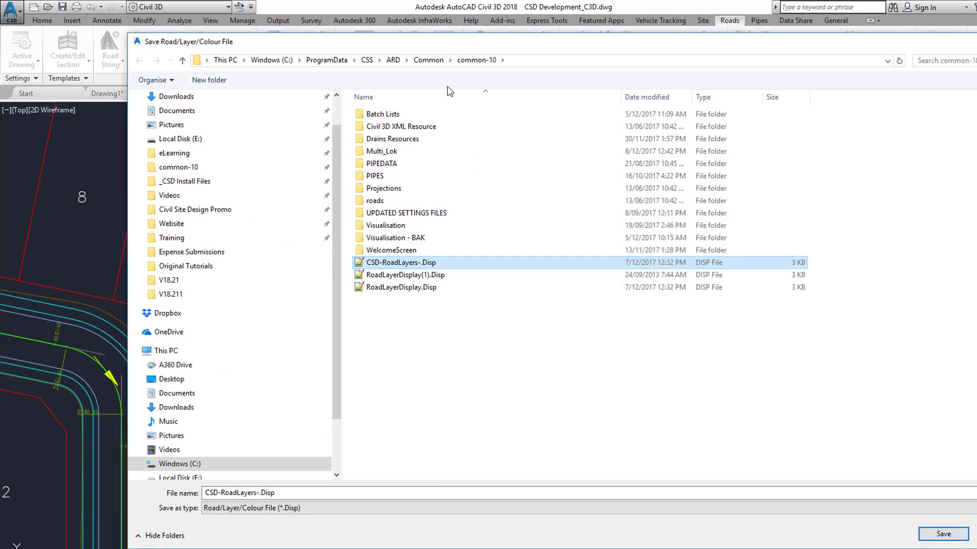
left_click(942, 534)
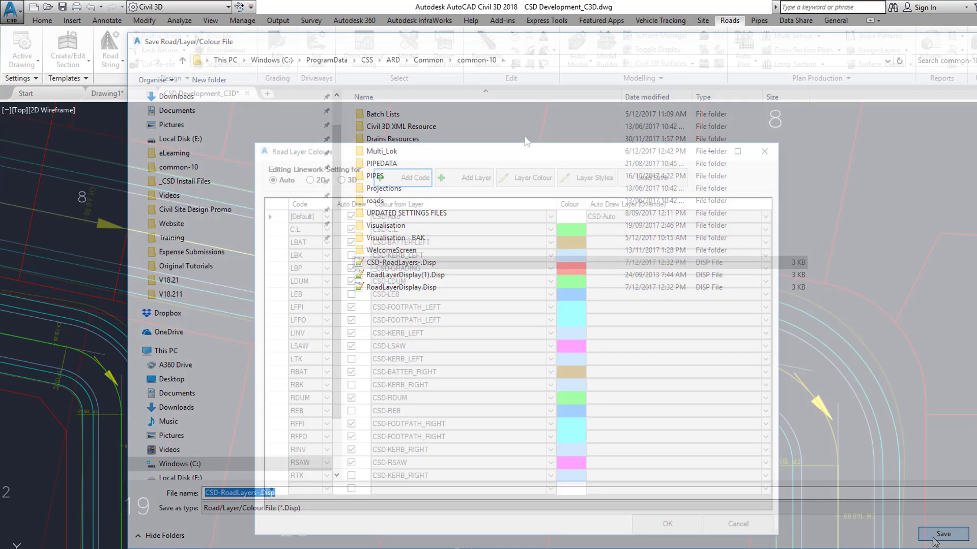
left_click(942, 534)
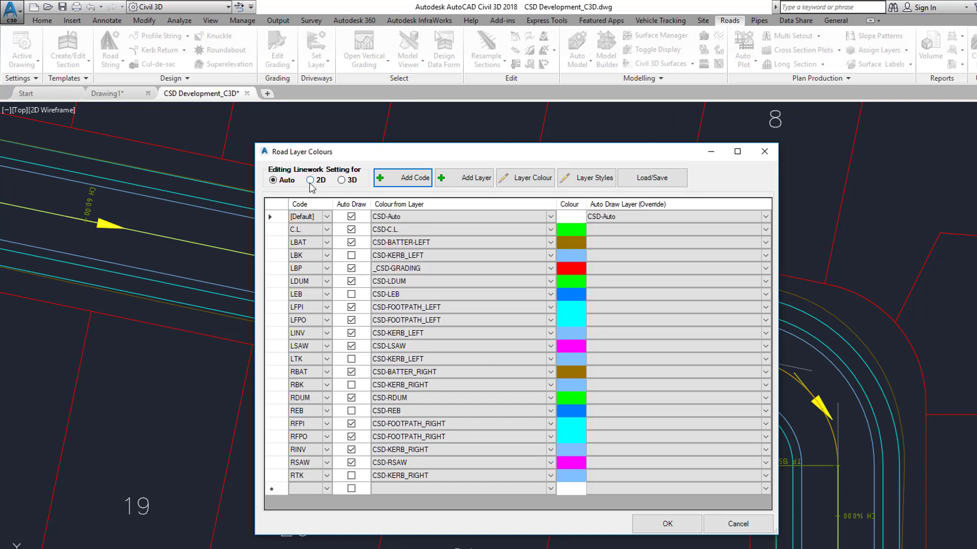
In 2D mode, enable 2D Poly Draw for LBP with the 2D Plan Drafting Linework style.
left_click(311, 180)
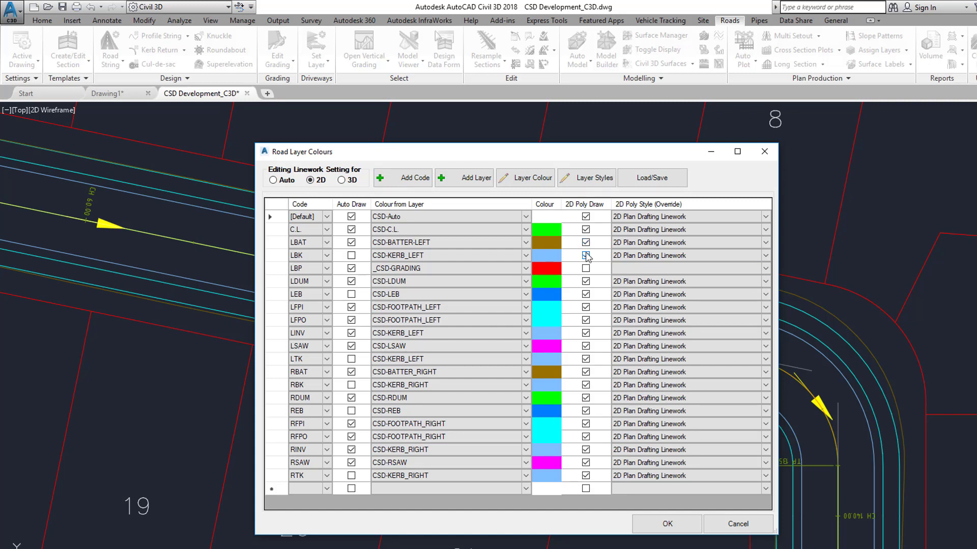
left_click(586, 256)
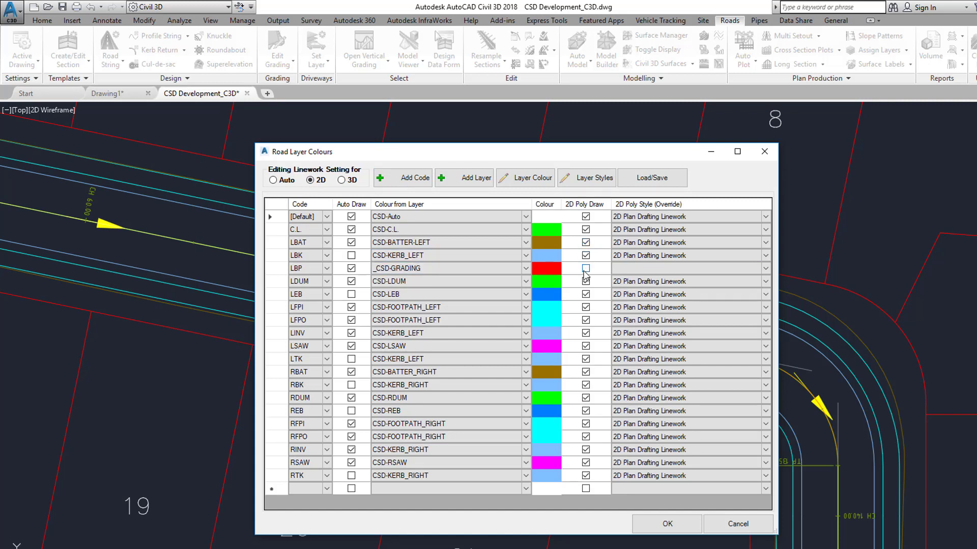
left_click(585, 254)
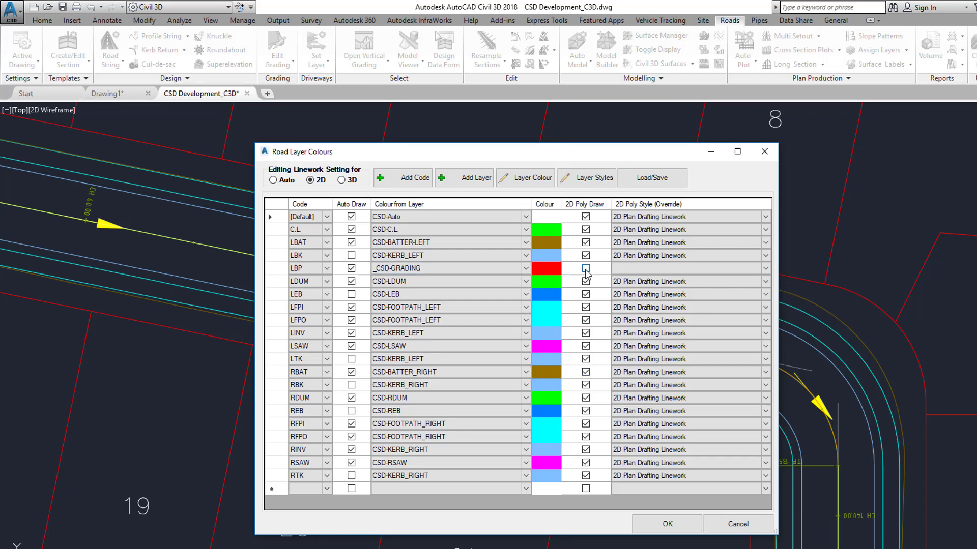
left_click(586, 269)
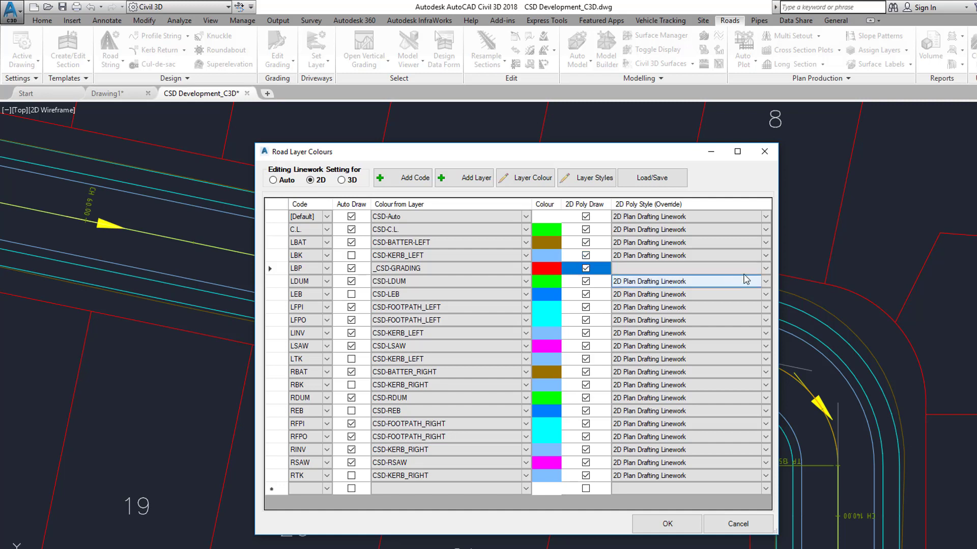
left_click(765, 268)
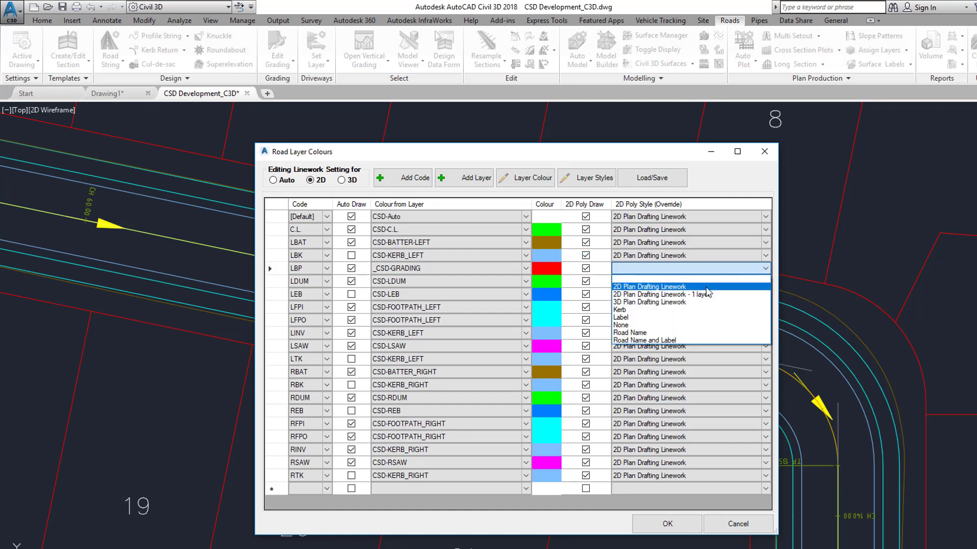
left_click(651, 287)
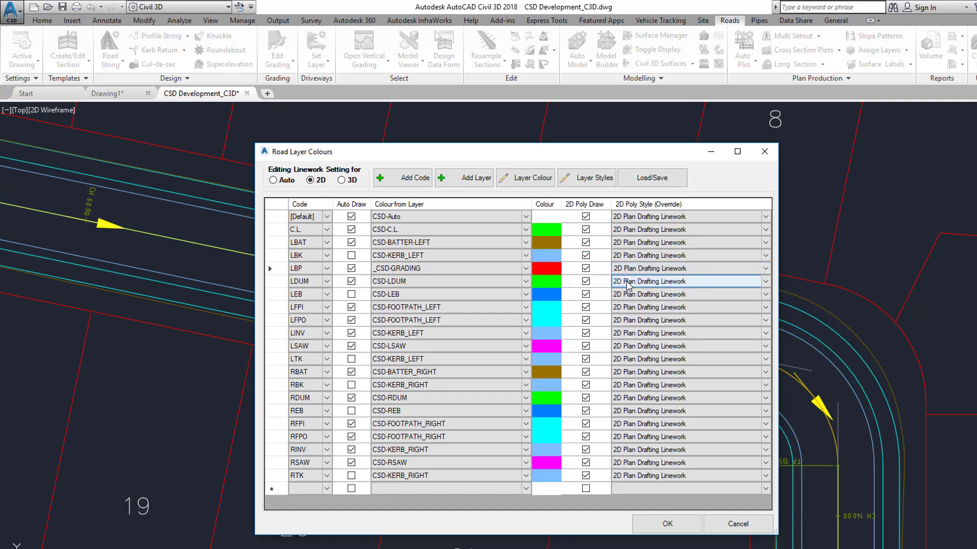
left_click(689, 268)
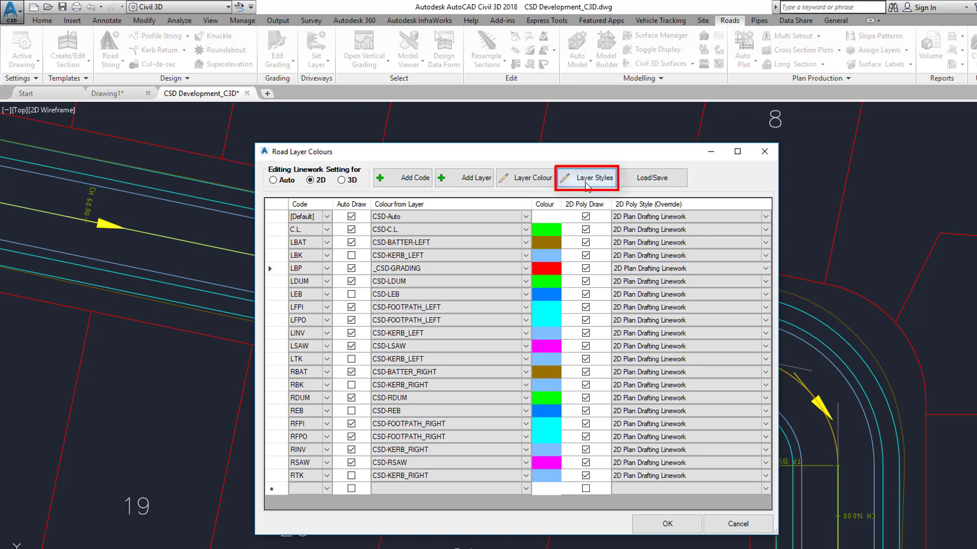
For 2D Plan Drafting Linework, change the Second Modifier from No Details to Code, keeping the CSD- road name prefix.
left_click(586, 177)
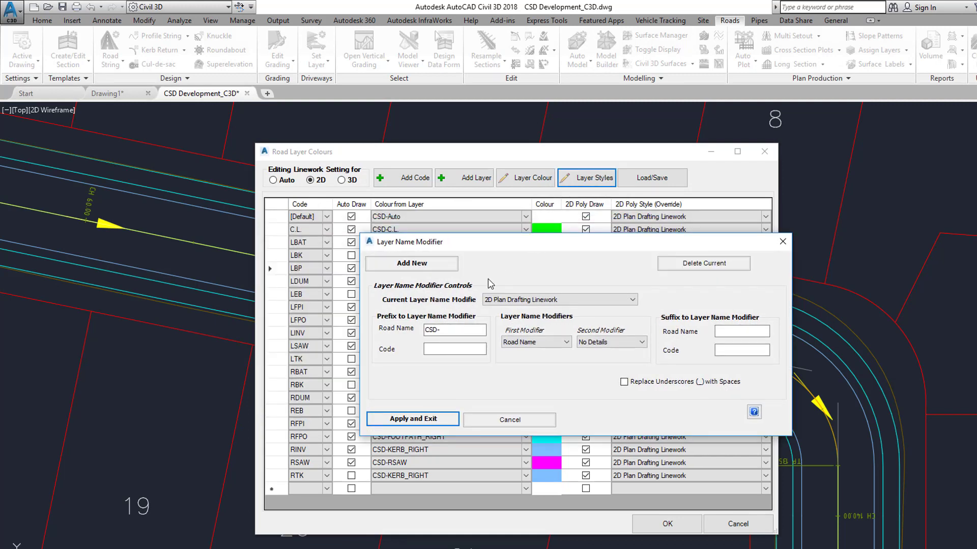
left_click(559, 299)
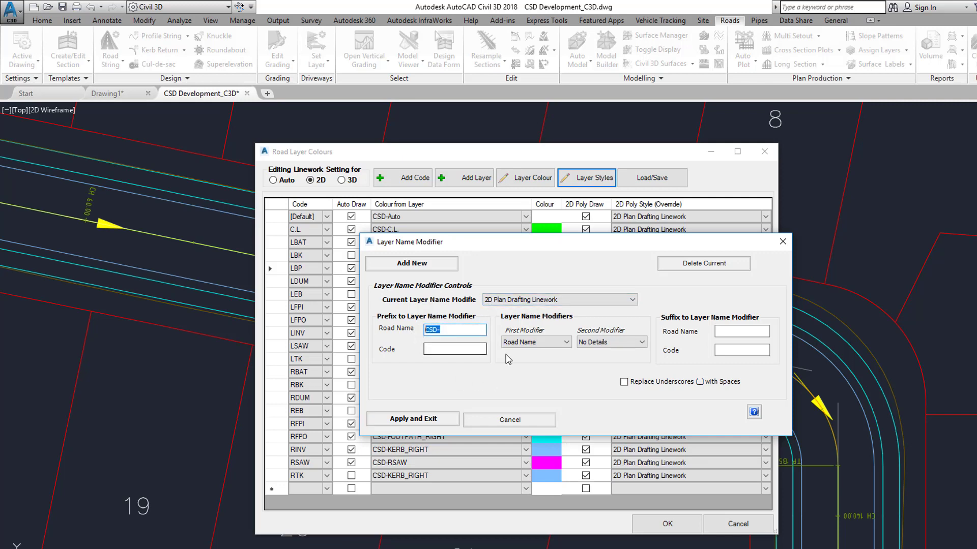
left_click(534, 342)
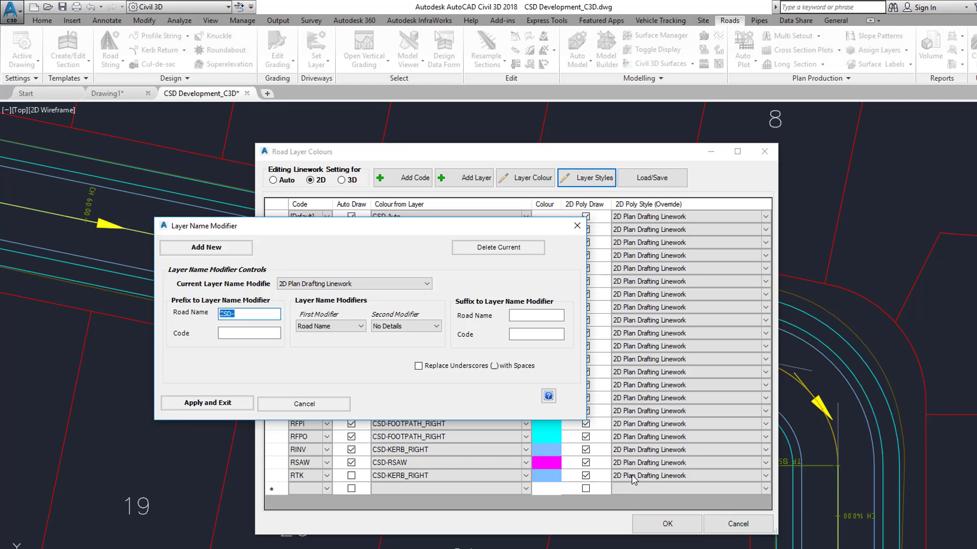
left_click(248, 313)
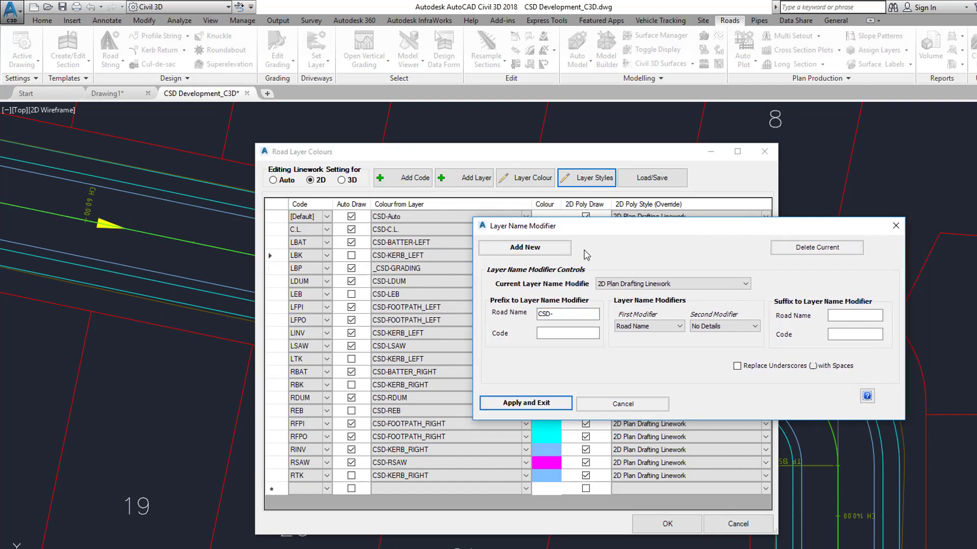
left_click(724, 325)
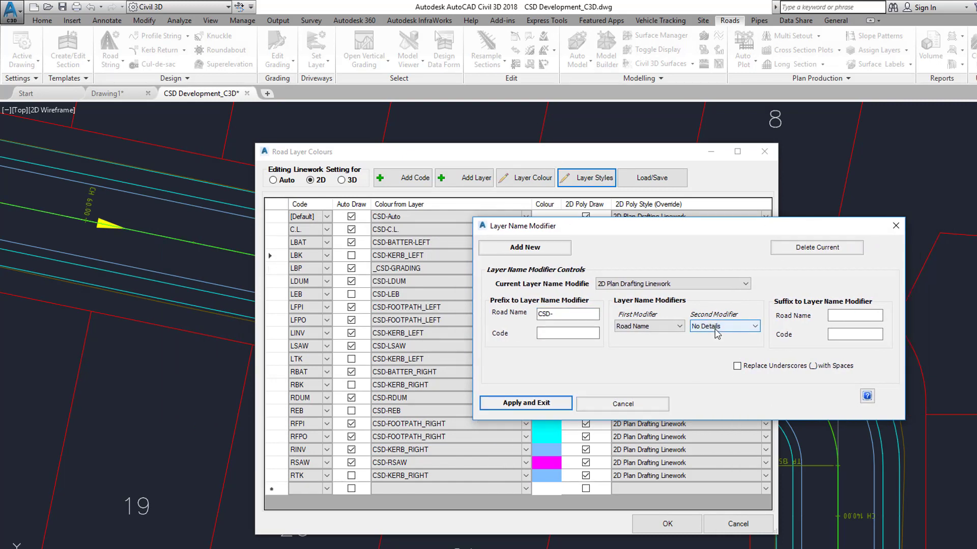
left_click(723, 326)
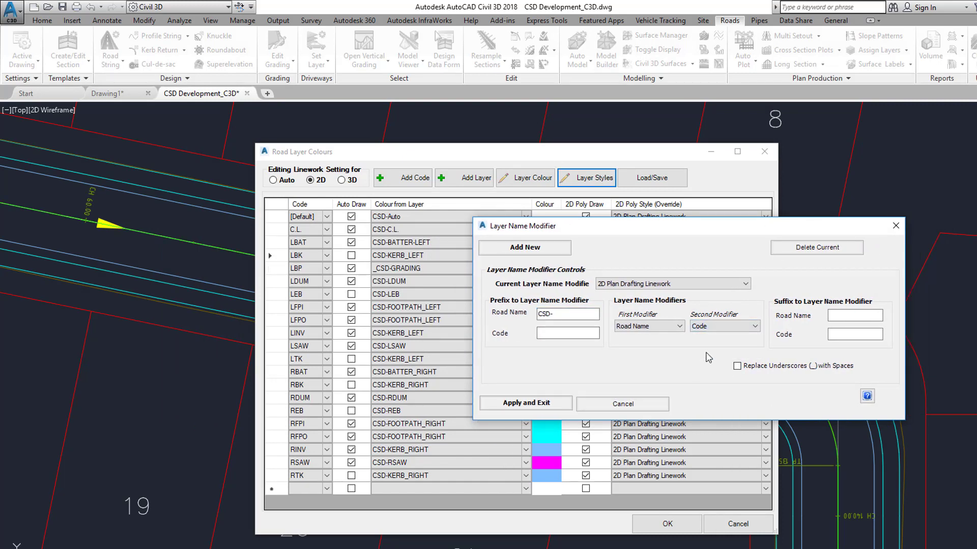
left_click(564, 314)
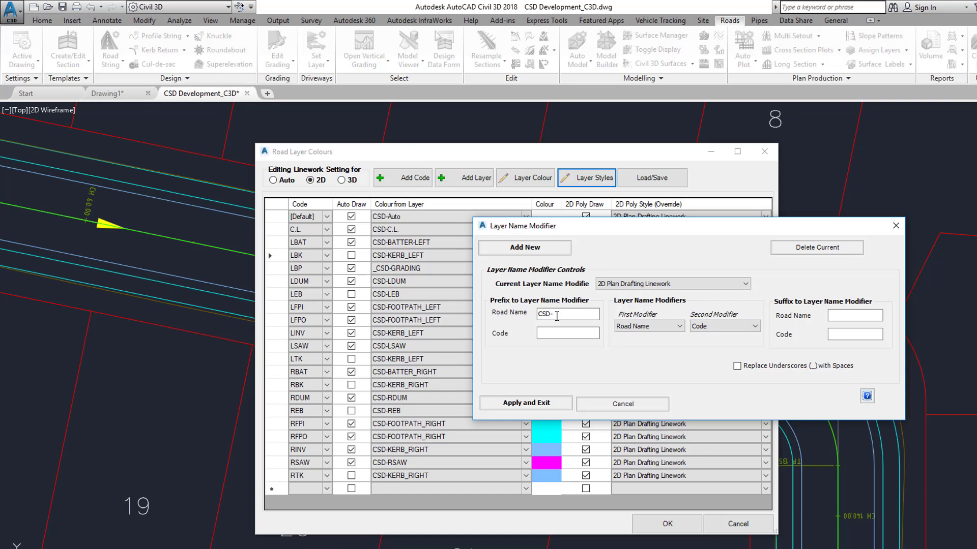
mouse_move(139, 205)
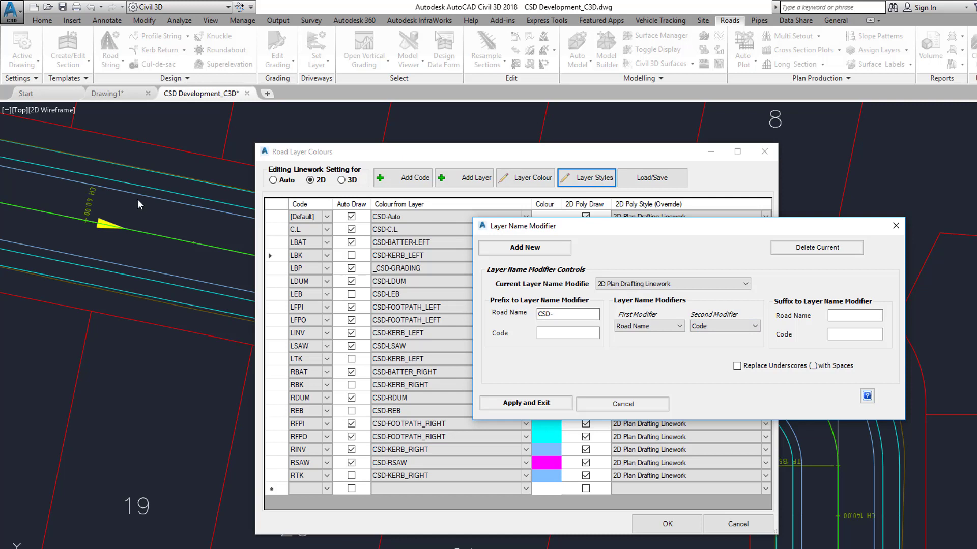
left_click(566, 314)
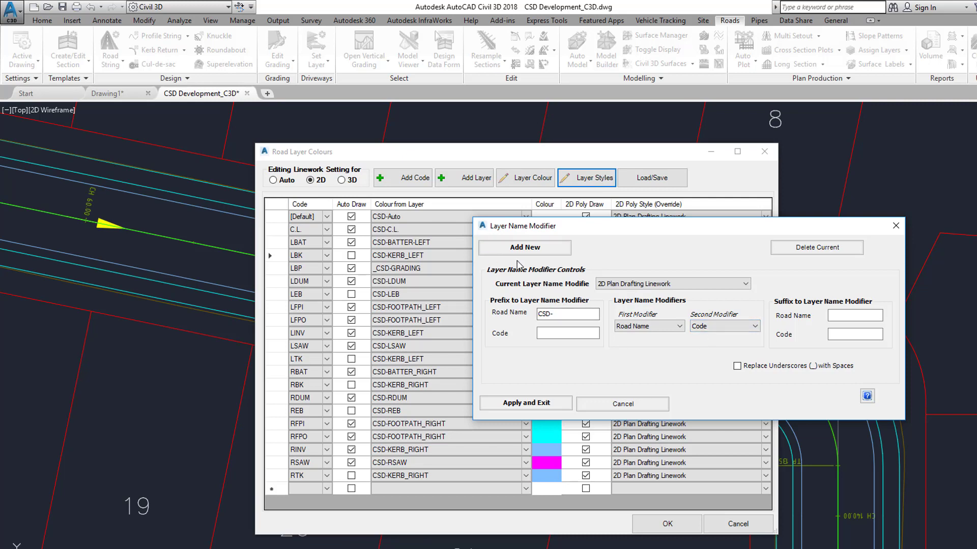
Add modifier CSD-FOOTPATH CODES with a footpath road-name prefix, then apply and exit.
left_click(524, 248)
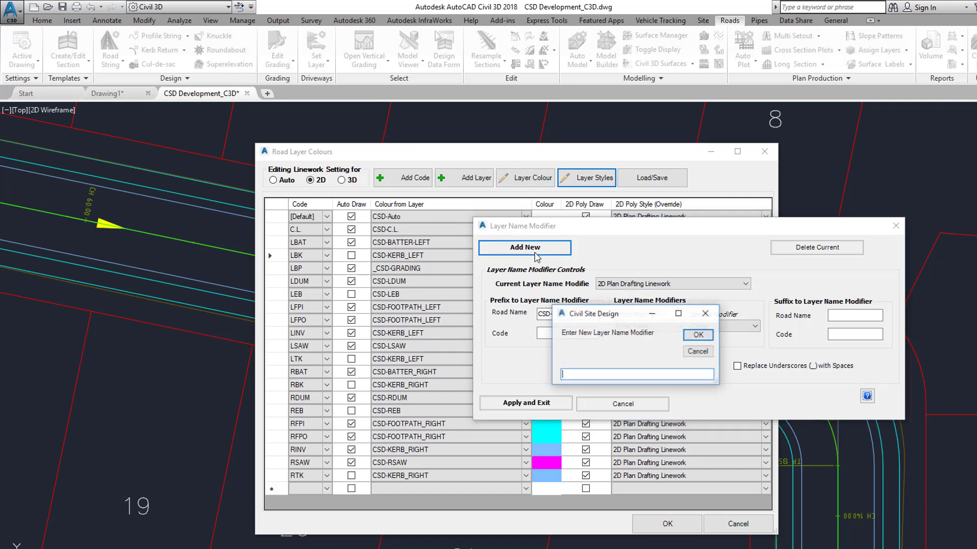
type("CSD")
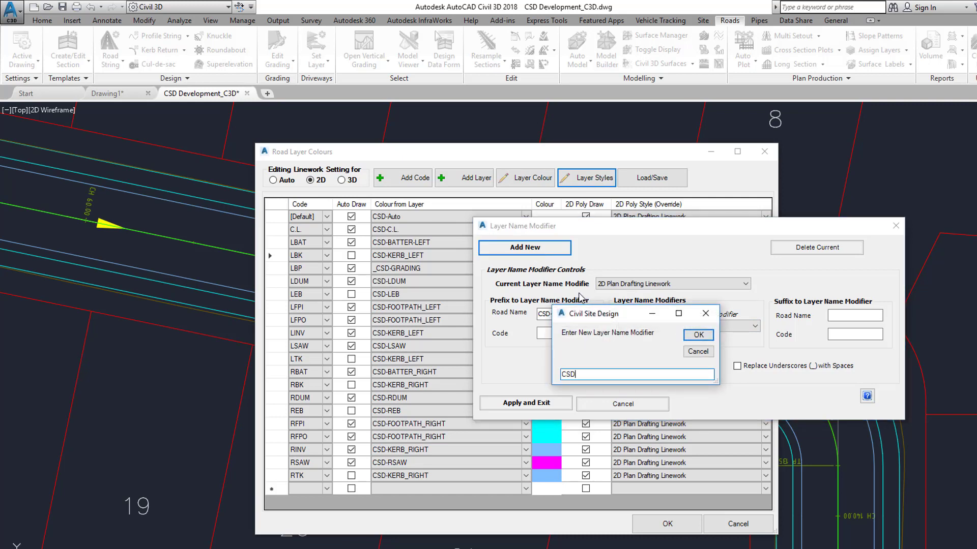
type("-FOOTPATH CODES")
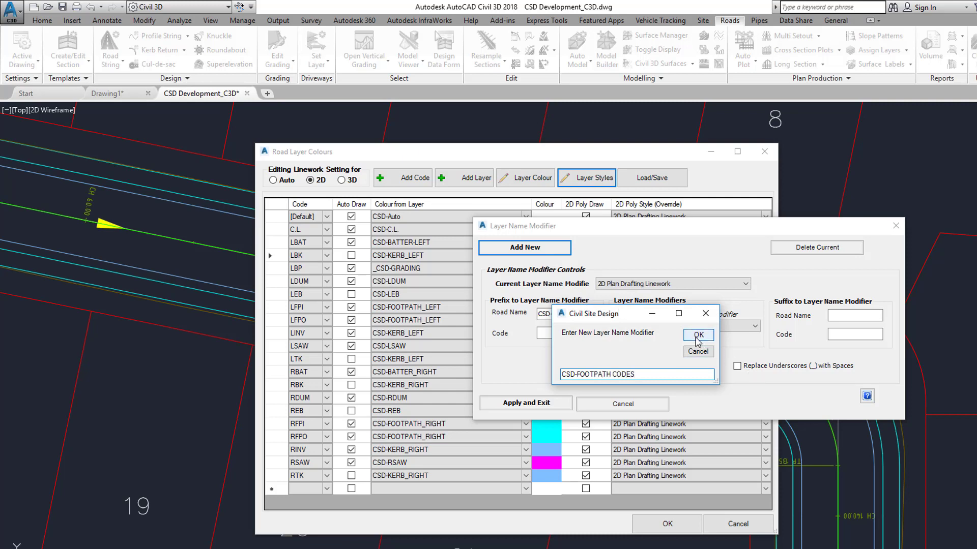
left_click(696, 335)
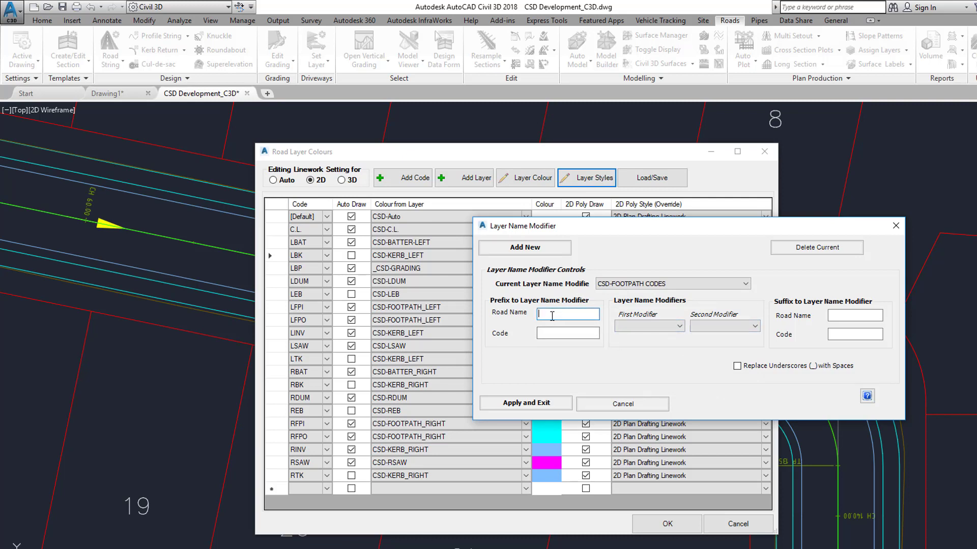
type("c")
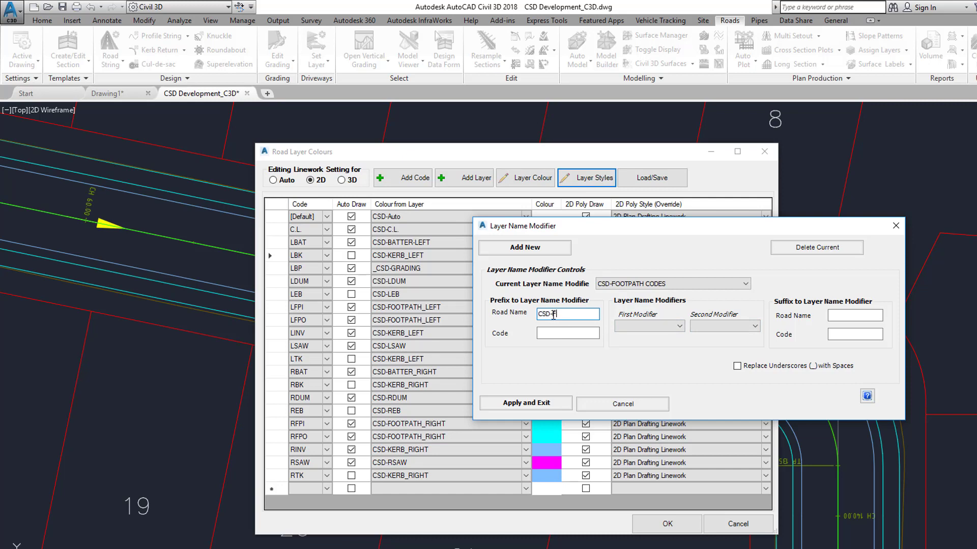
type("OOTPATH-")
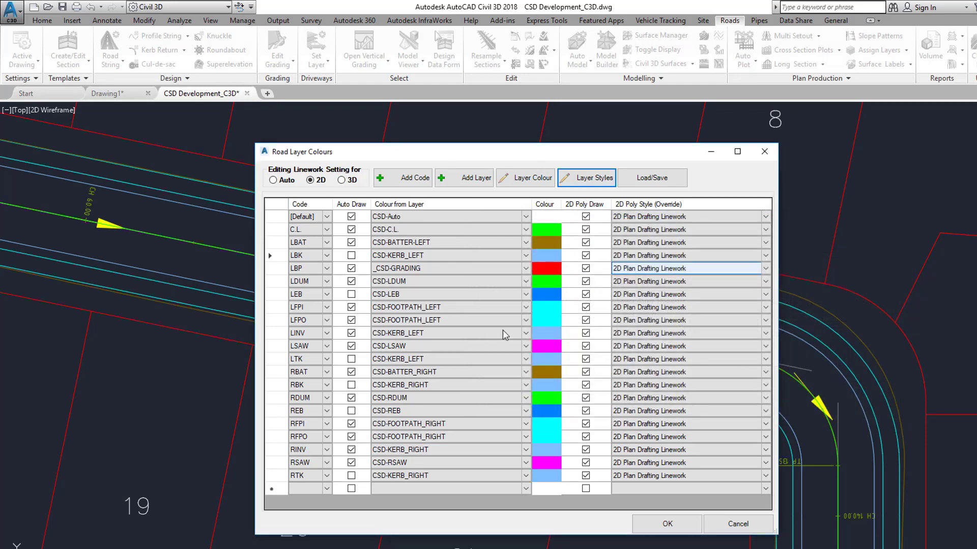
Assign CSD-FOOTPATH CODES to LFPI and LFPO, briefly checking 3D before returning to 2D.
left_click(447, 306)
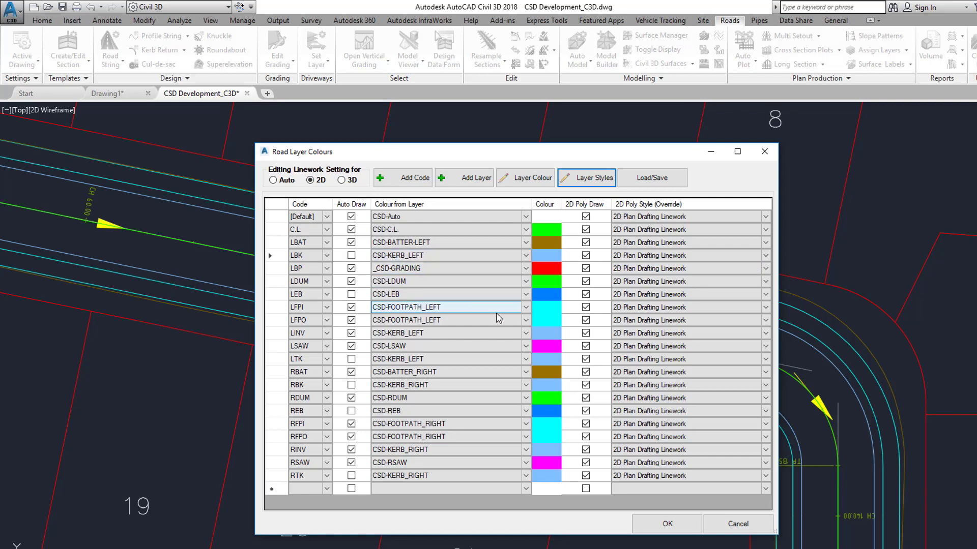
left_click(764, 307)
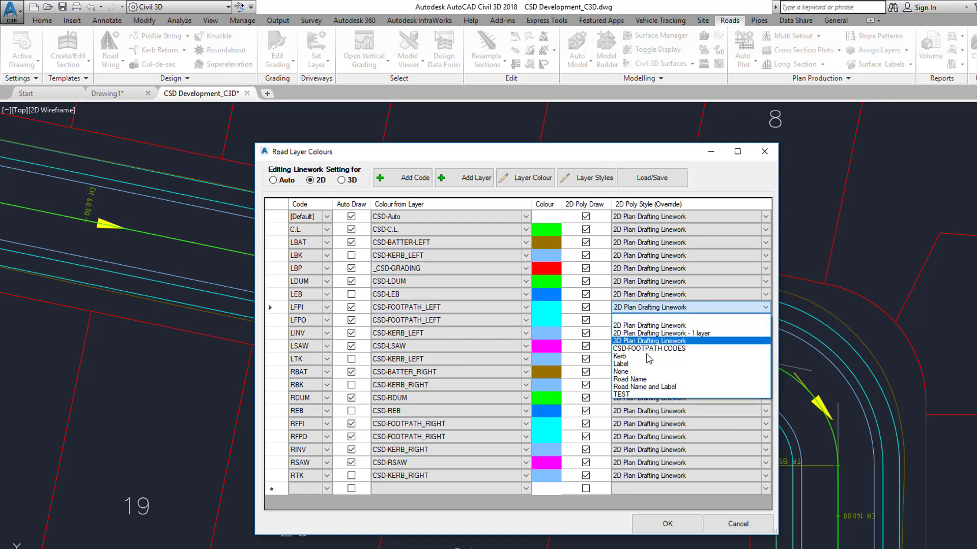
left_click(648, 347)
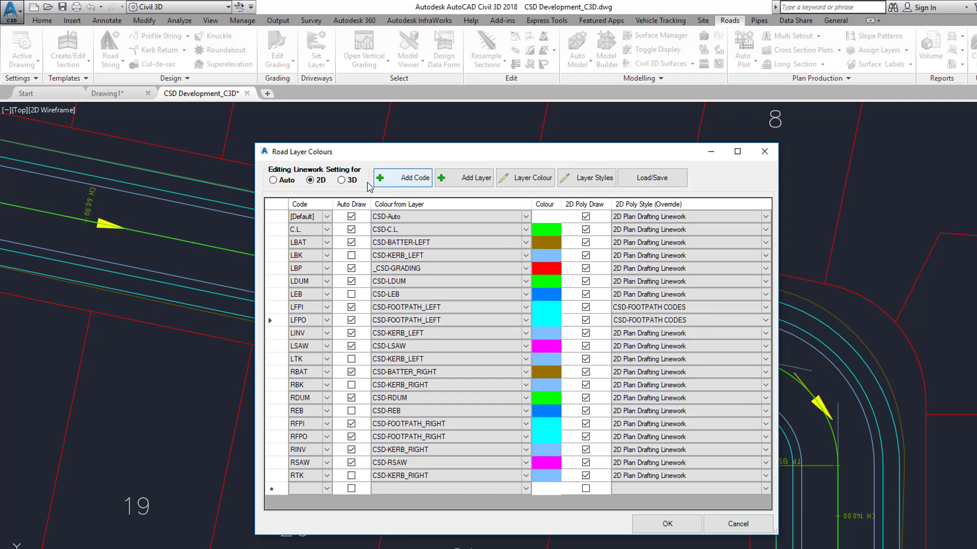
left_click(342, 180)
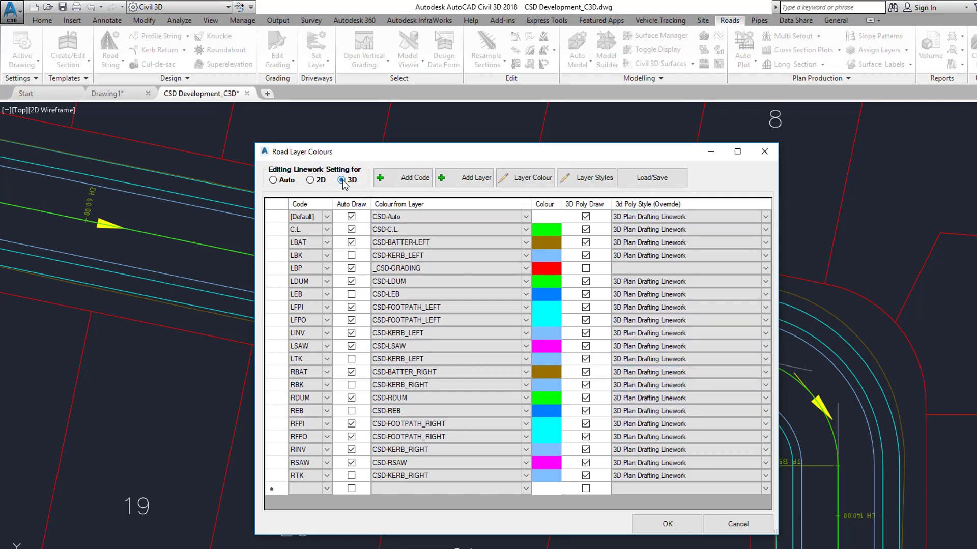
left_click(310, 180)
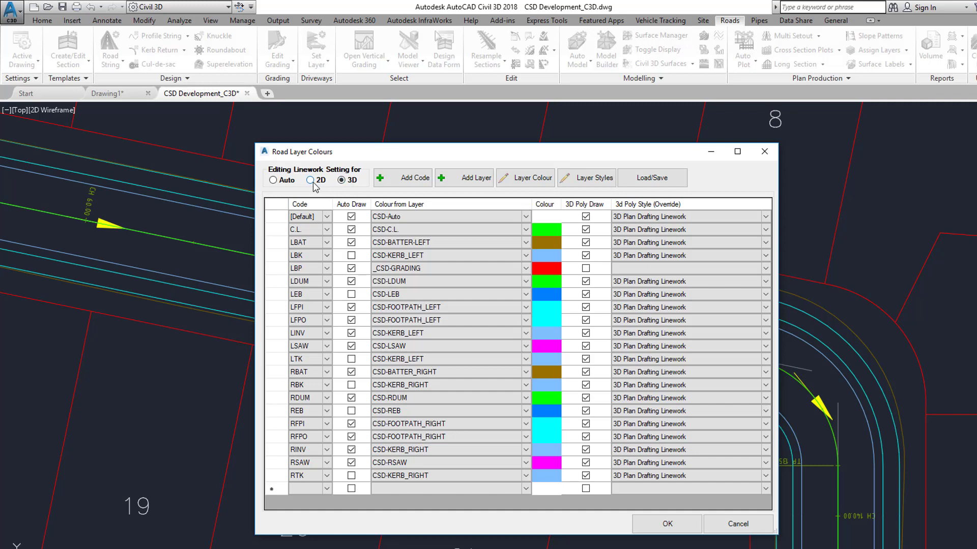
left_click(311, 180)
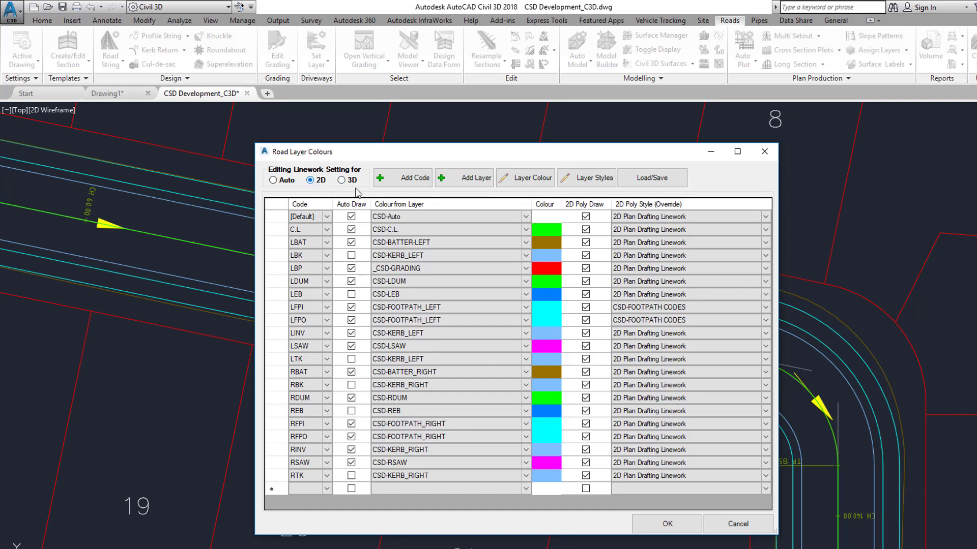
Save the Road Layer Colours style via Load/Save > Save As, then cancel out of the dialog.
left_click(651, 177)
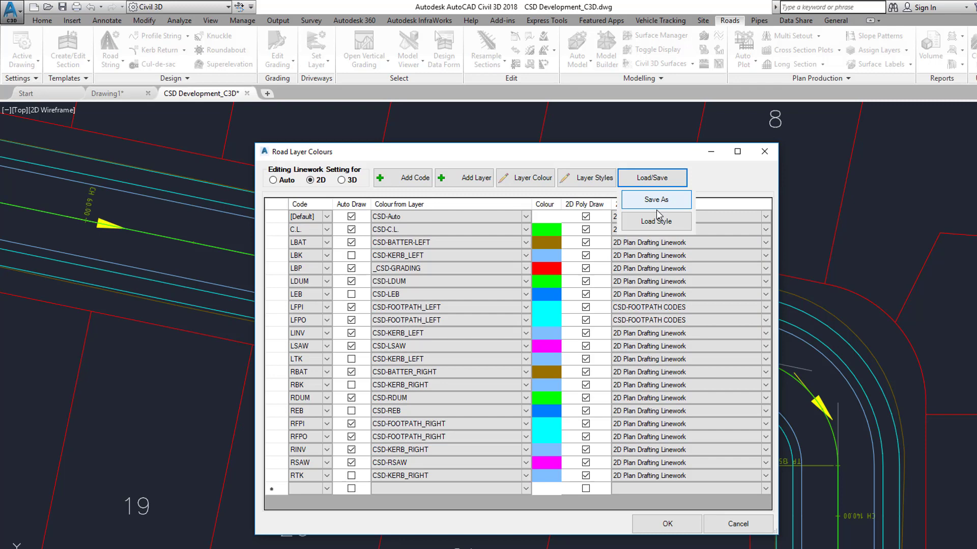
left_click(654, 199)
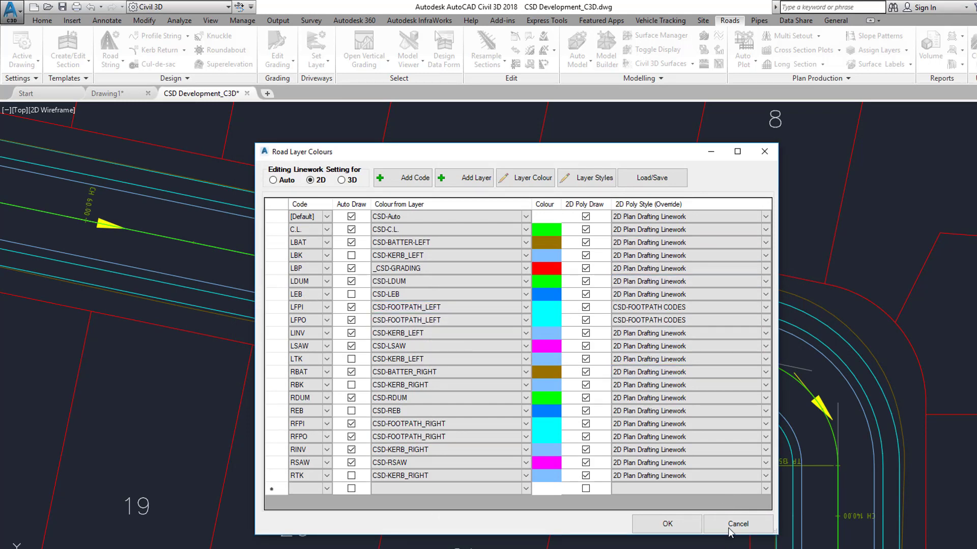
left_click(738, 523)
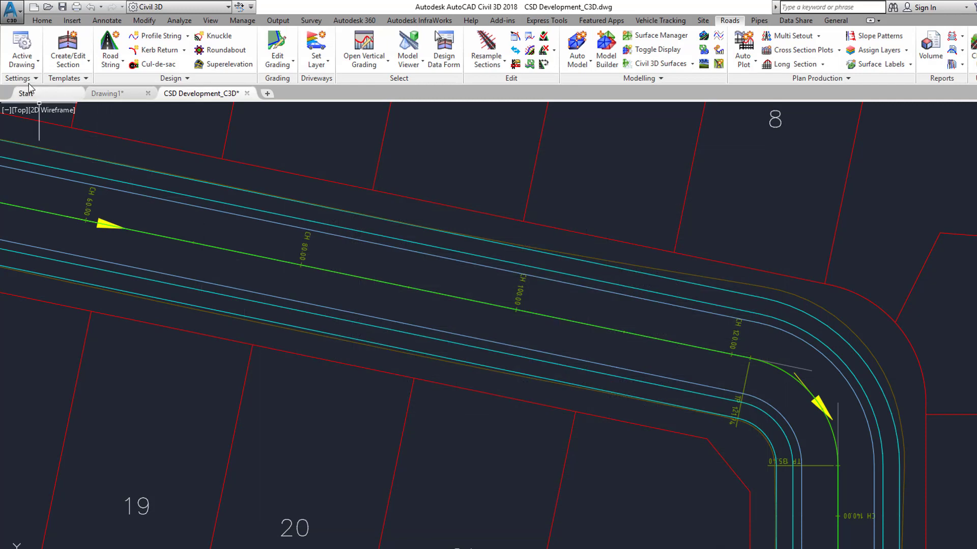
Open the Global CSD Layer List from Settings and Save As into the common-10 folder.
left_click(18, 78)
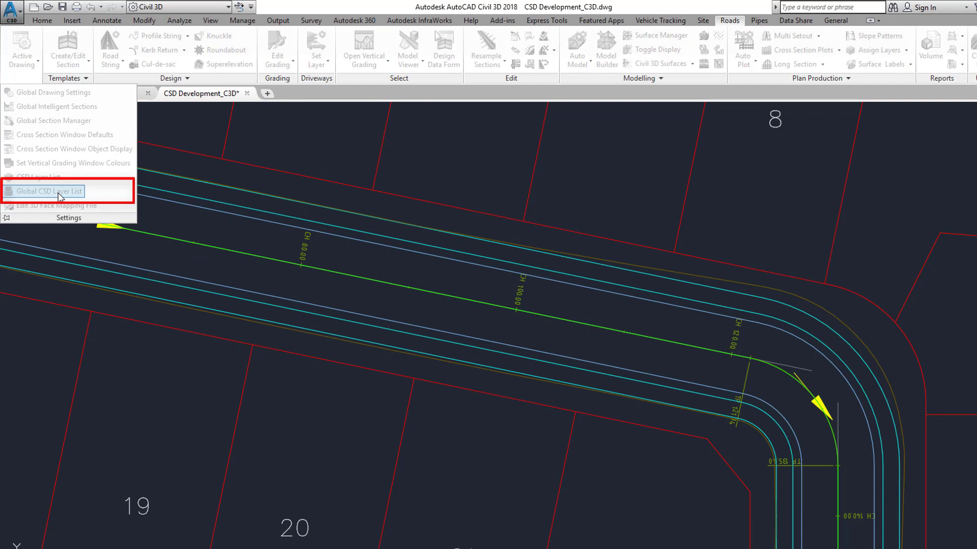
left_click(49, 191)
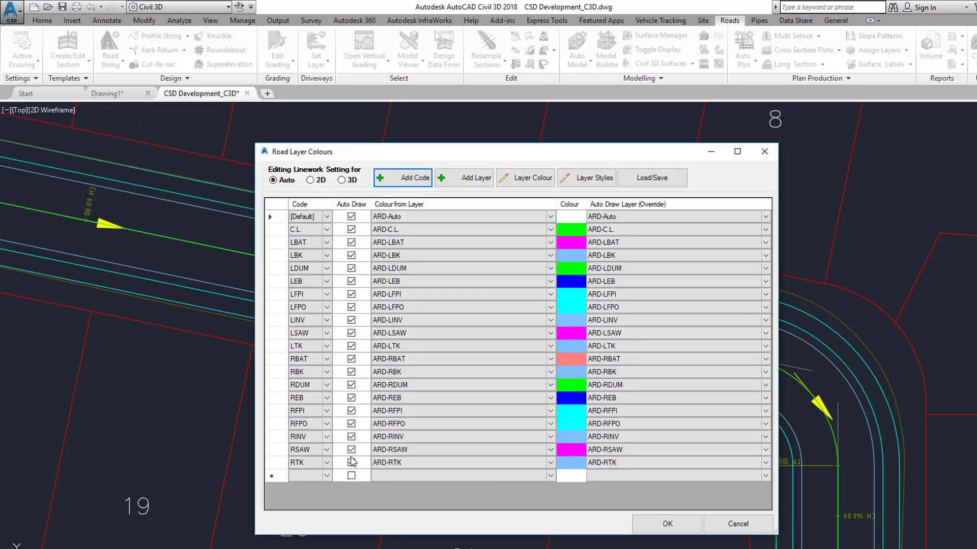
left_click(652, 177)
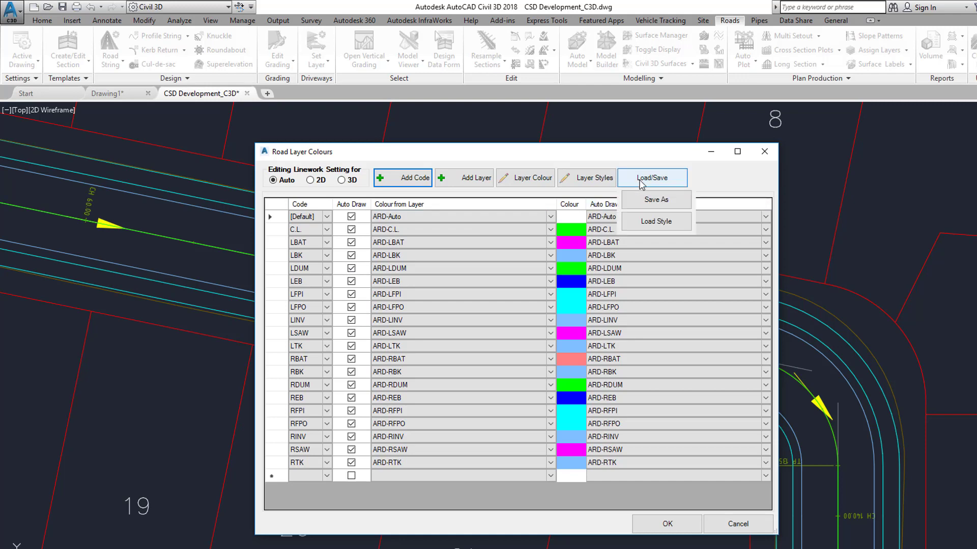
left_click(654, 200)
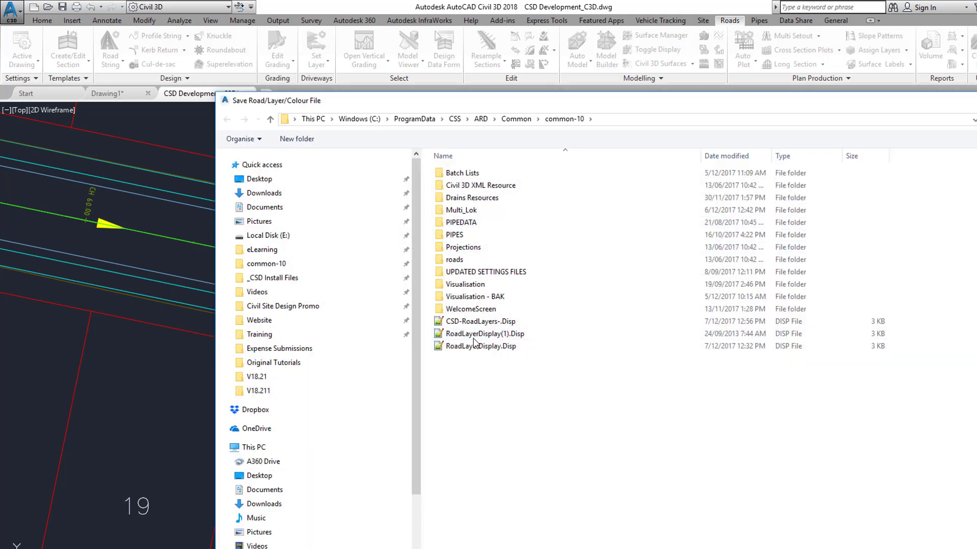